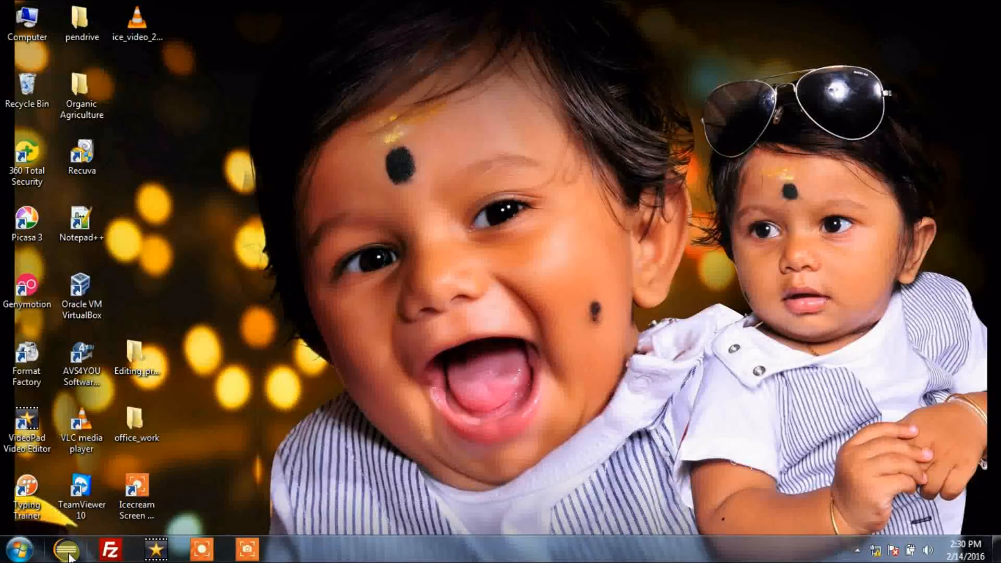
- Launch Eclipse with the new workspace folder and reach its Welcome page
click(65, 548)
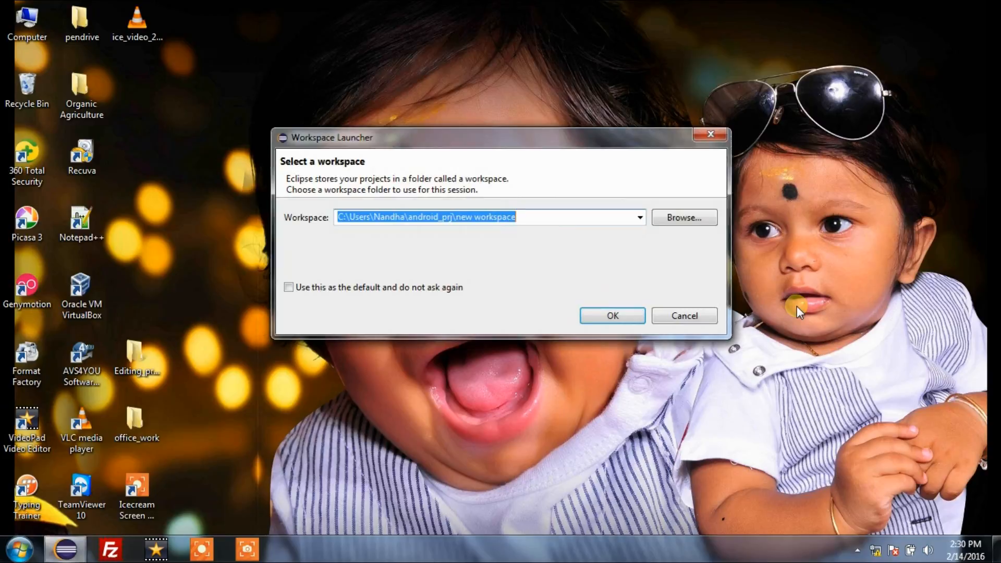
click(611, 315)
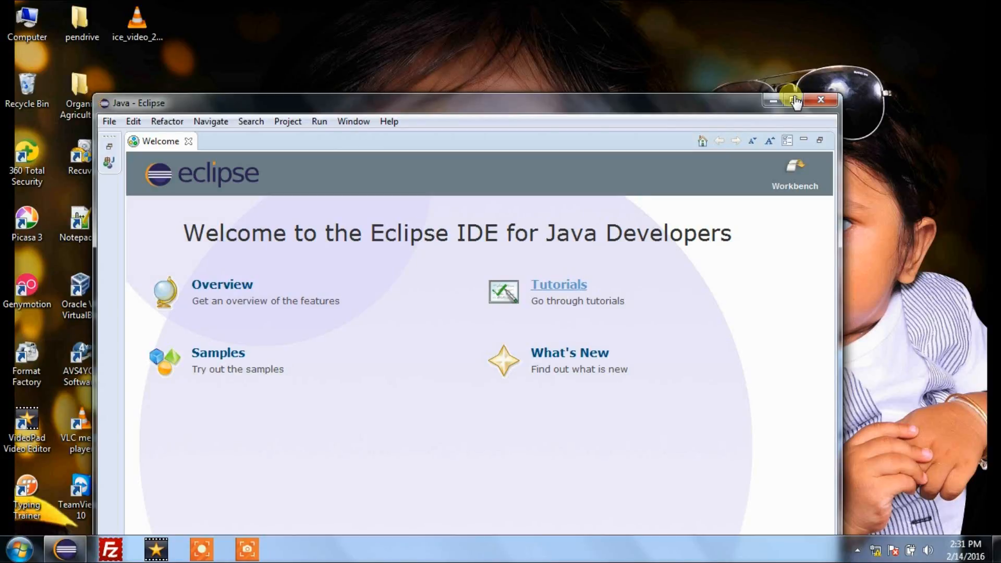
- Maximize the Eclipse window and bring up the empty Package Explorer's context menu
click(797, 101)
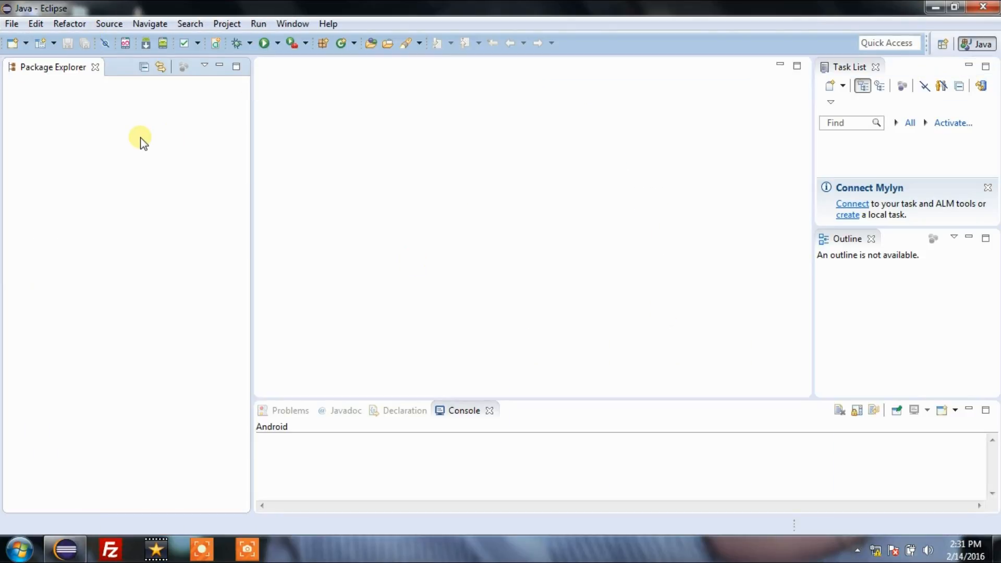
right_click(139, 139)
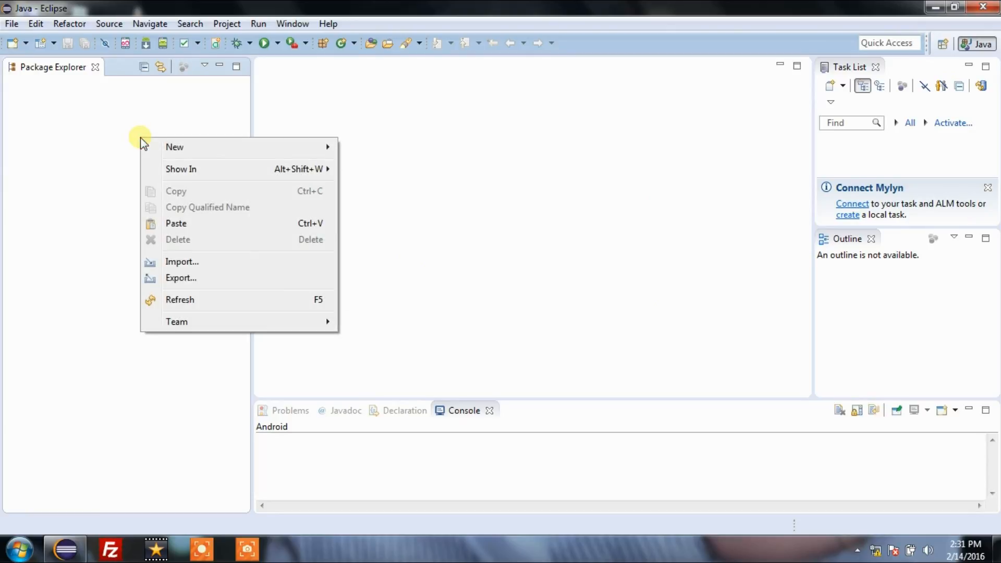
mouse_move(139, 123)
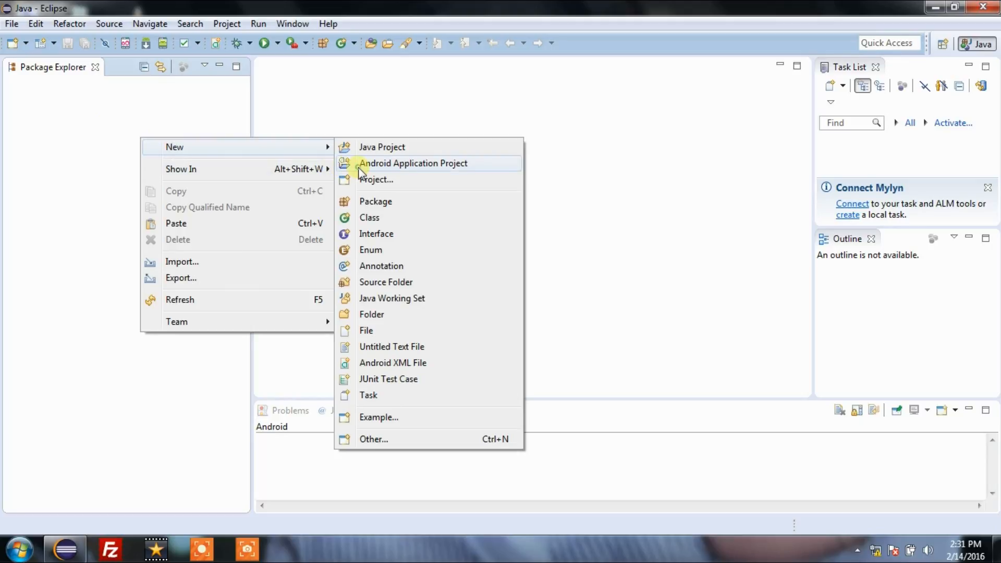
- Start an Android Application Project named hello_world with minimum SDK API 15
click(413, 163)
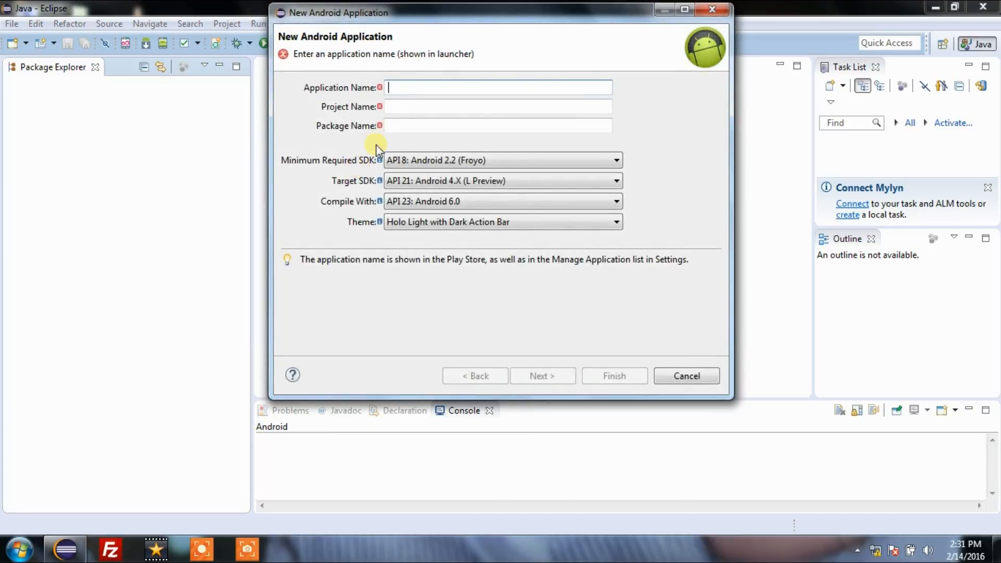
mouse_move(407, 94)
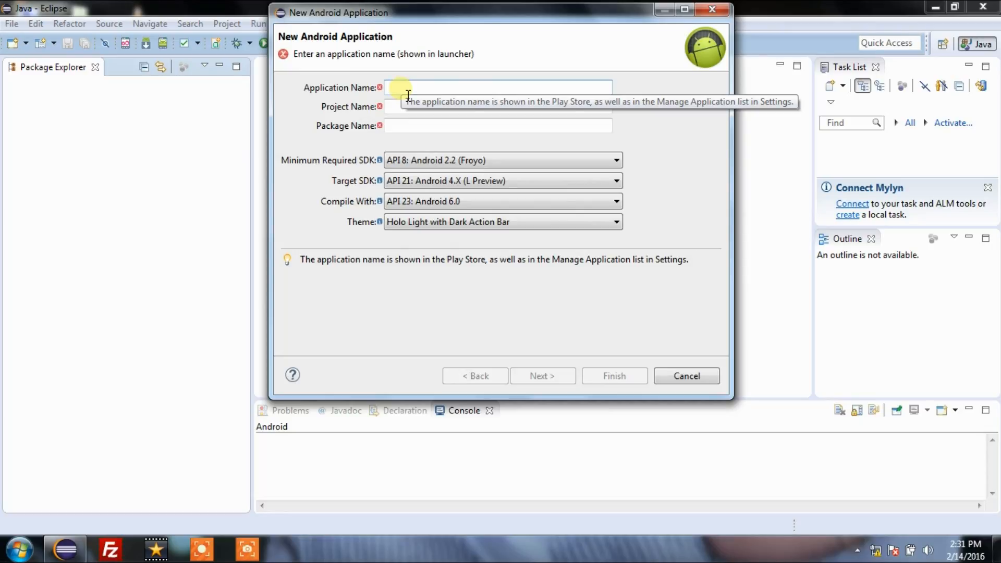
text(hellowor)
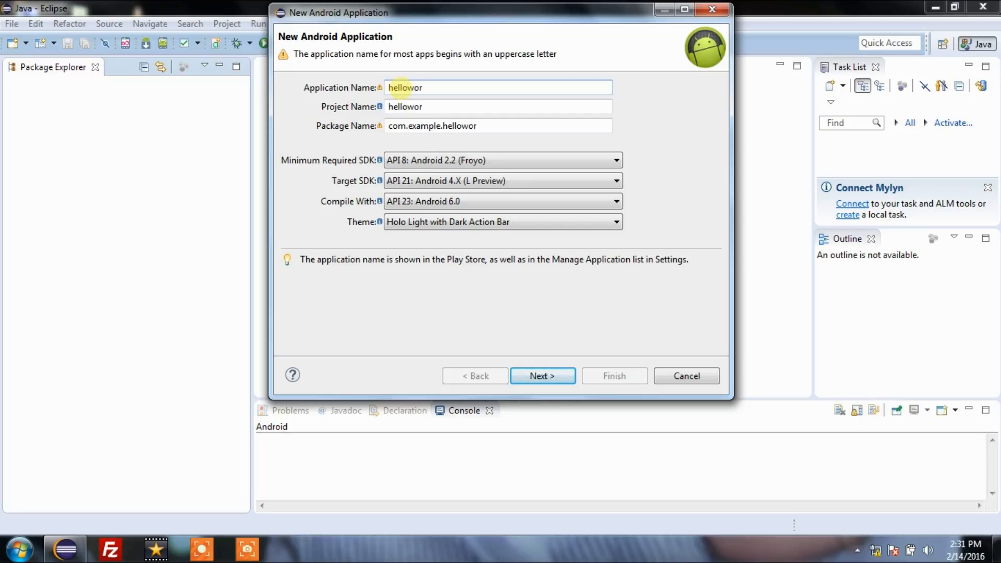
text(ld)
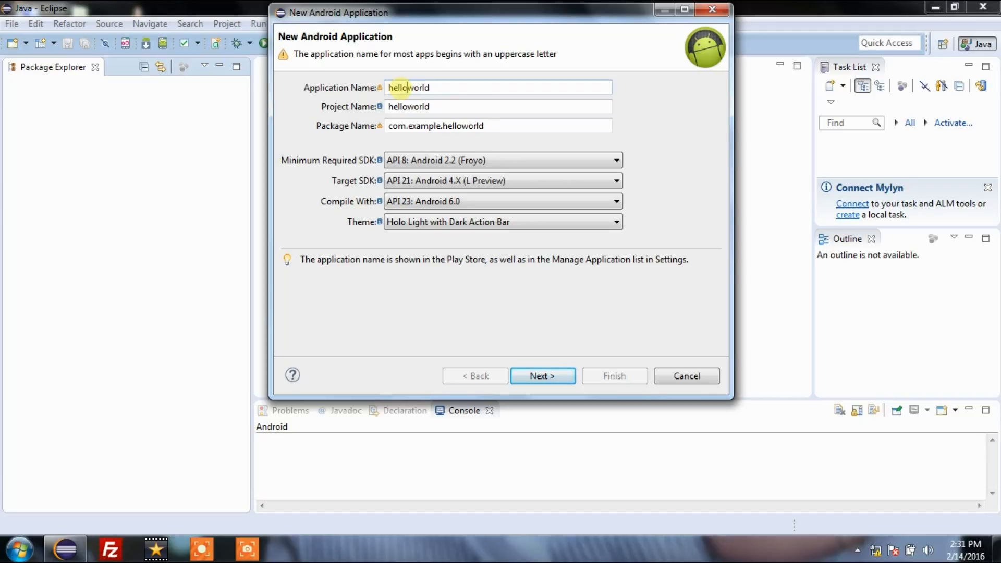
text(_)
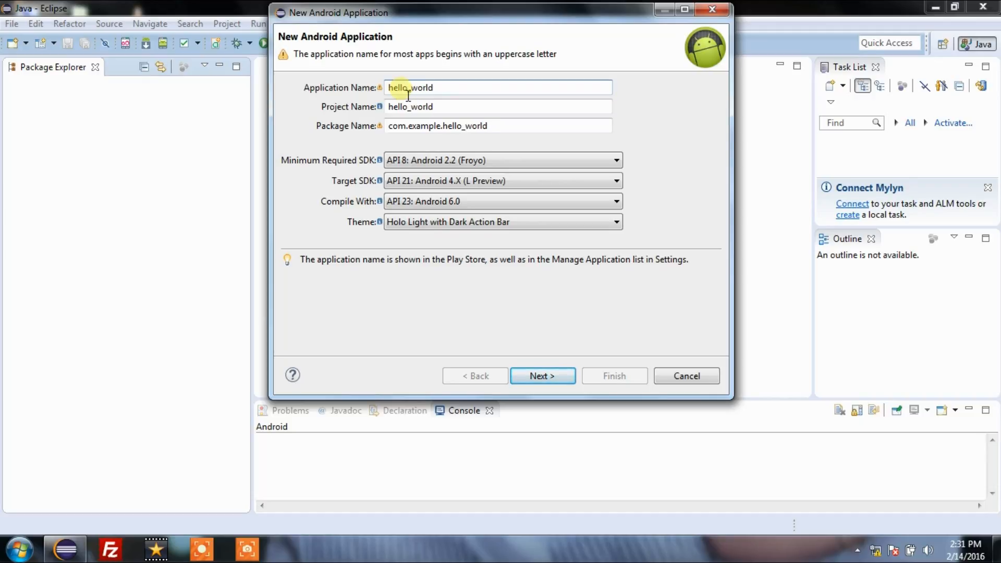
click(613, 160)
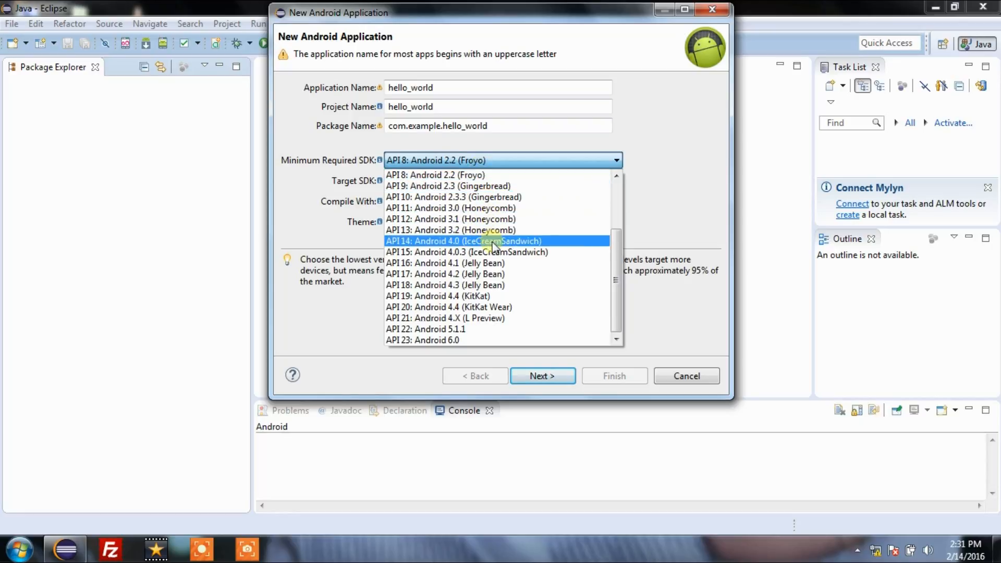
click(467, 251)
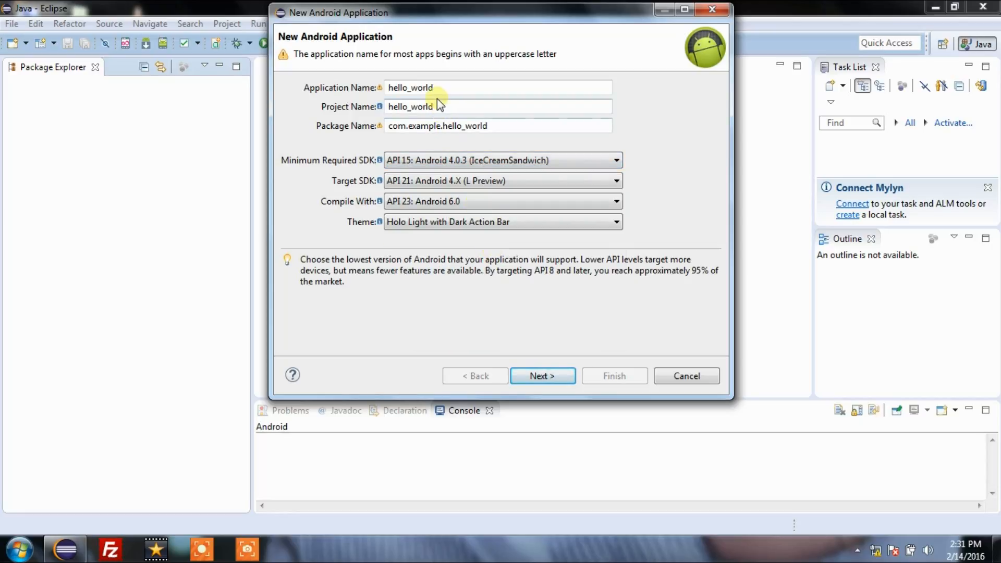
mouse_move(469, 160)
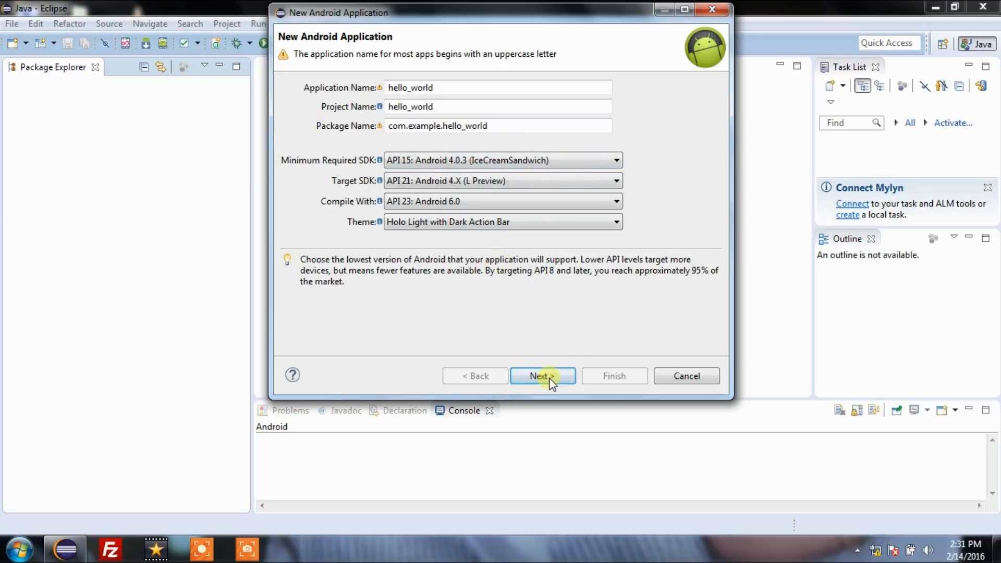
- Accept the default configuration, launcher icon and Blank Activity, and finish the hello_world project
click(542, 375)
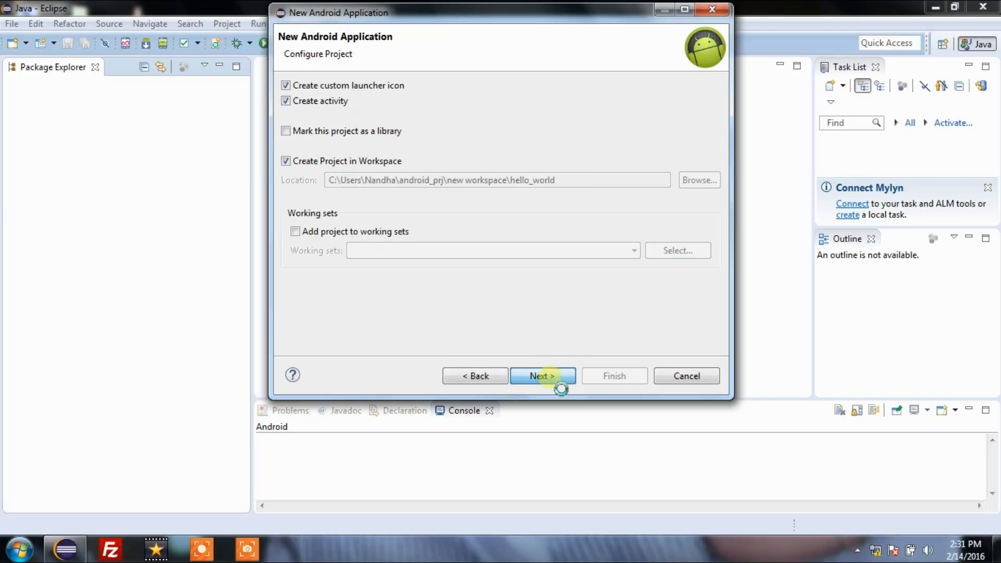
click(543, 376)
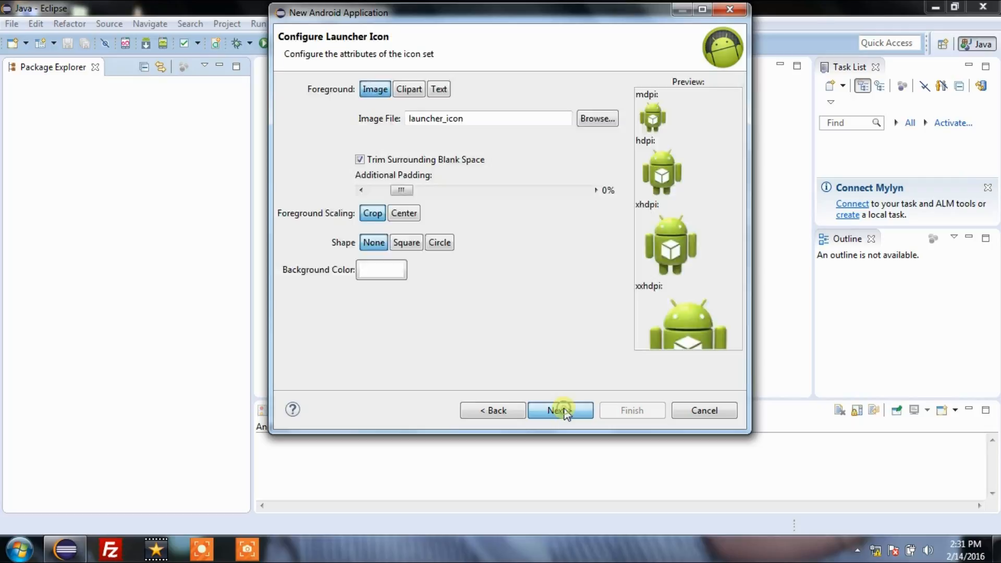
click(560, 411)
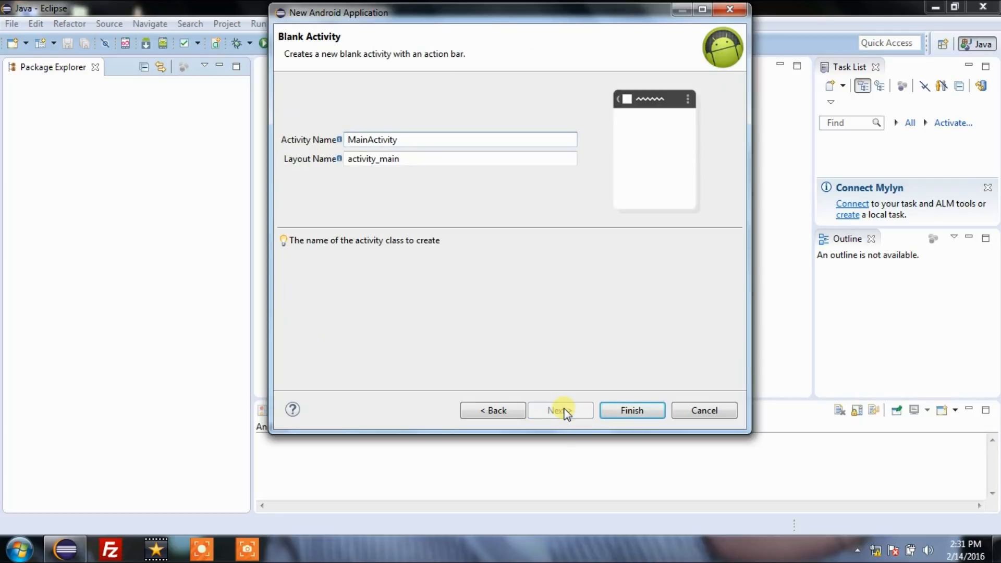
click(632, 410)
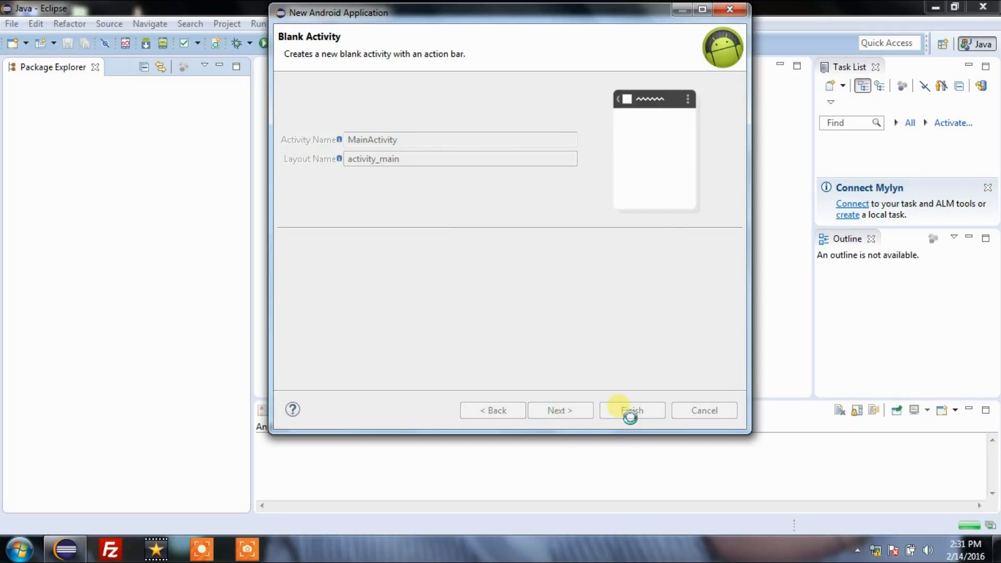
click(632, 410)
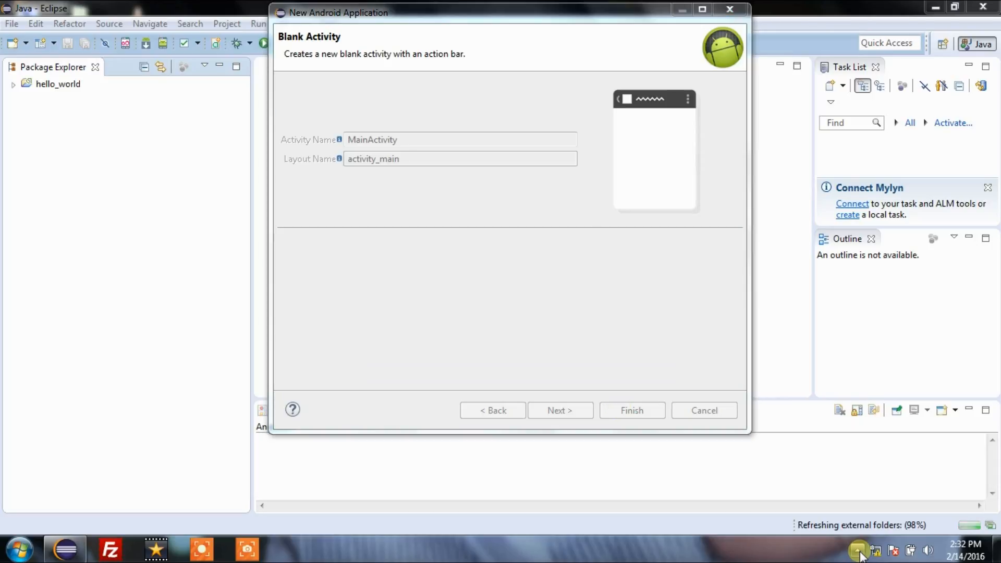
click(632, 410)
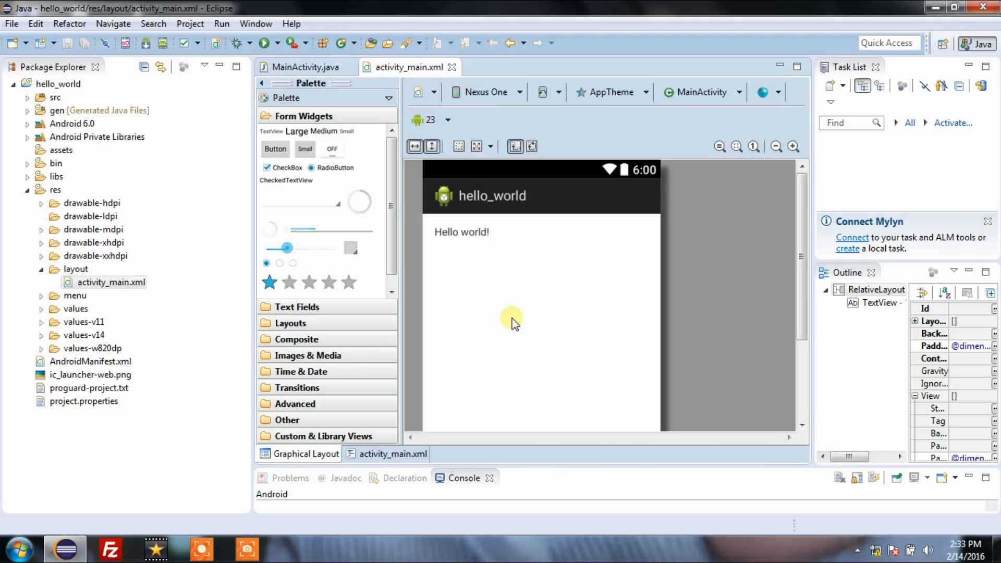
- Adjust the zoom of the activity_main Graphical Layout preview showing Hello world
click(793, 146)
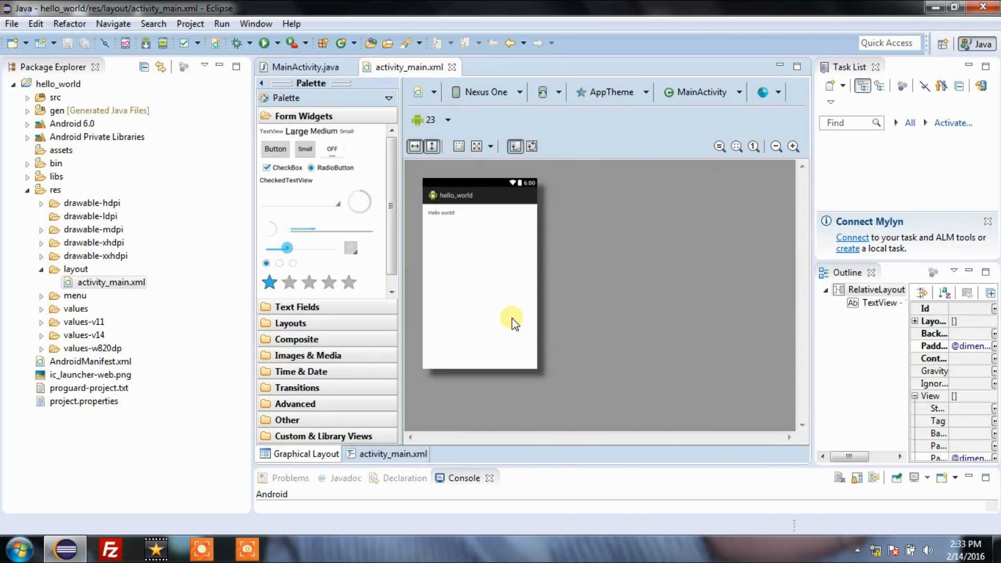
click(794, 147)
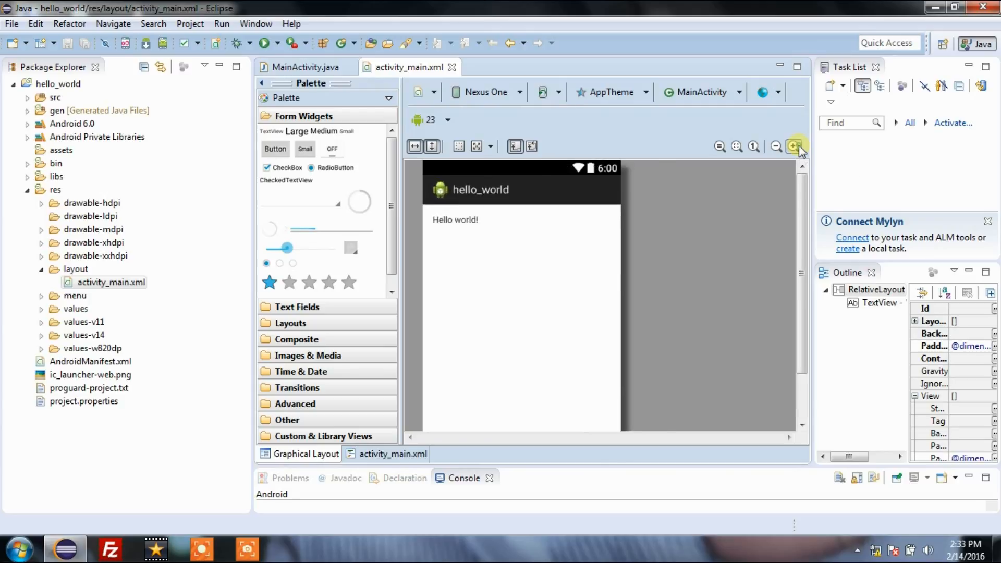
click(794, 146)
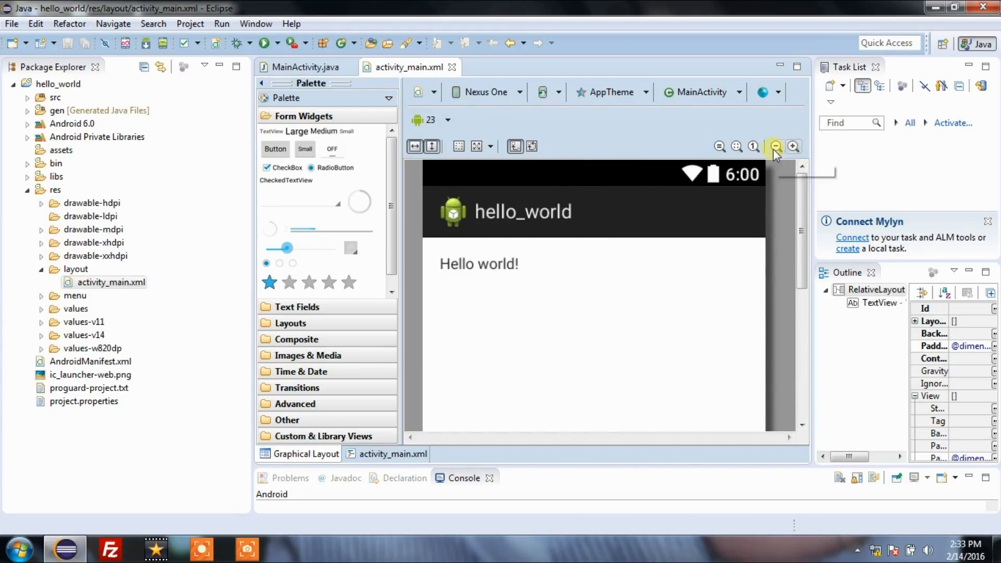
click(776, 147)
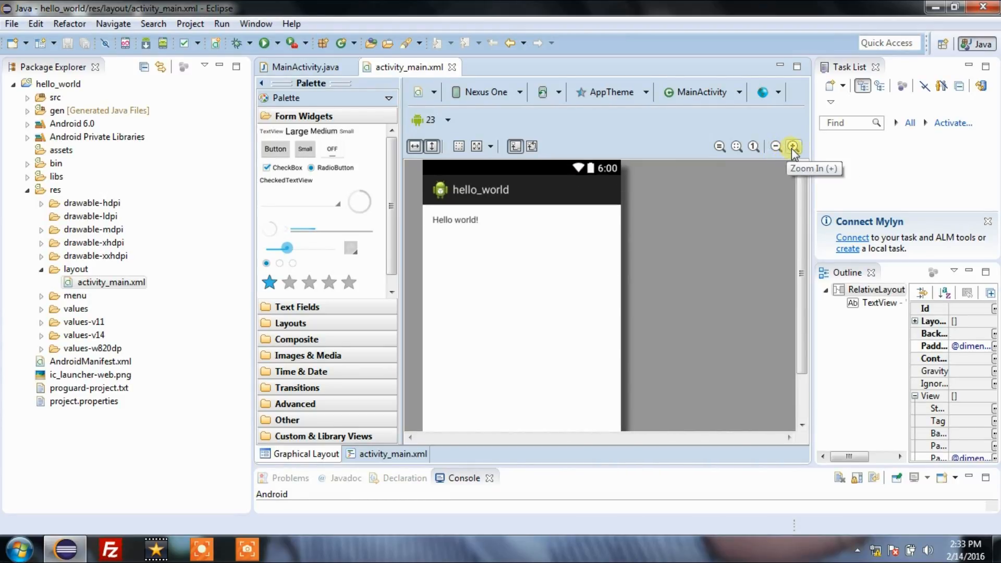
click(793, 146)
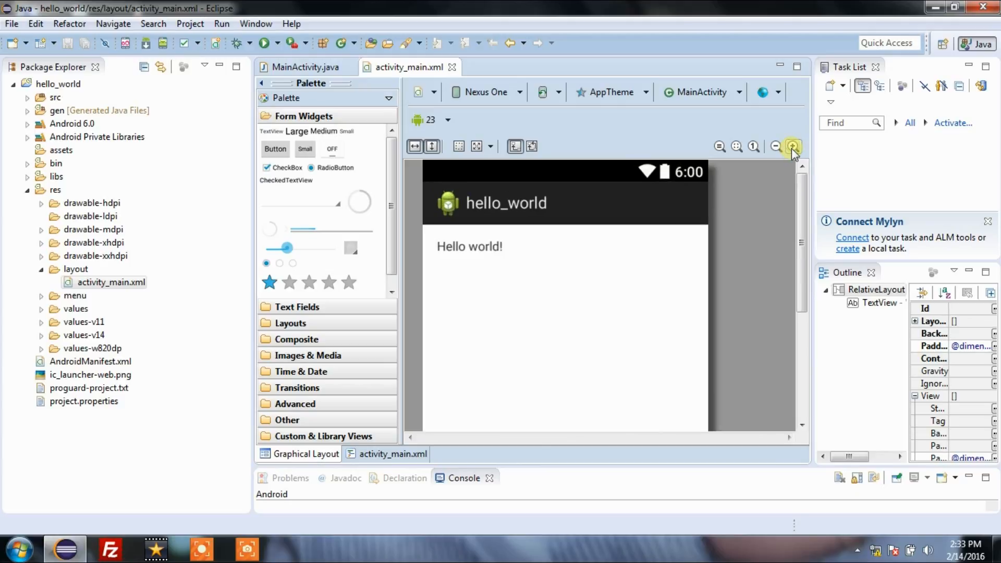
click(468, 247)
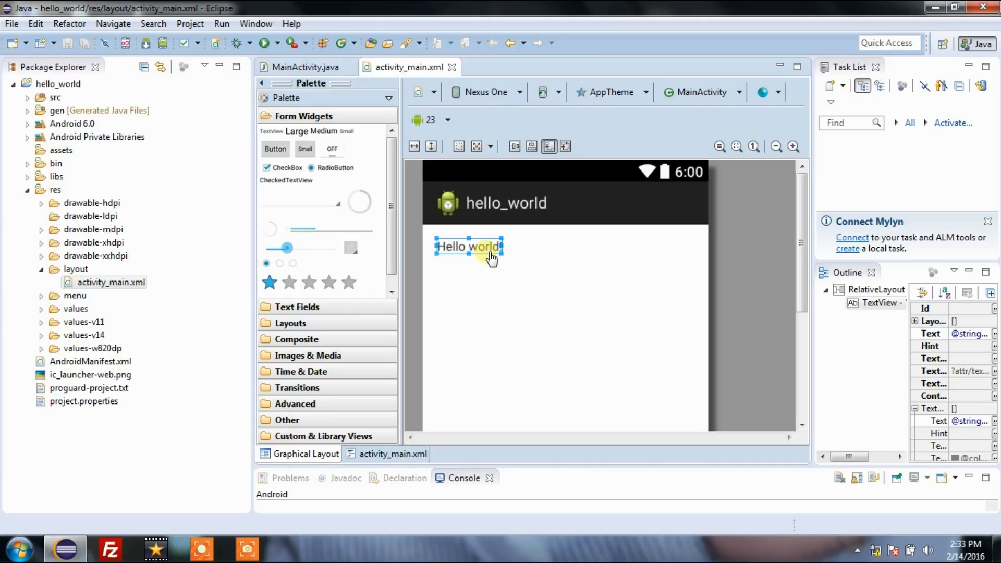
- Toggle between Graphical Layout and XML views, ending on the activity_main.xml source
click(392, 454)
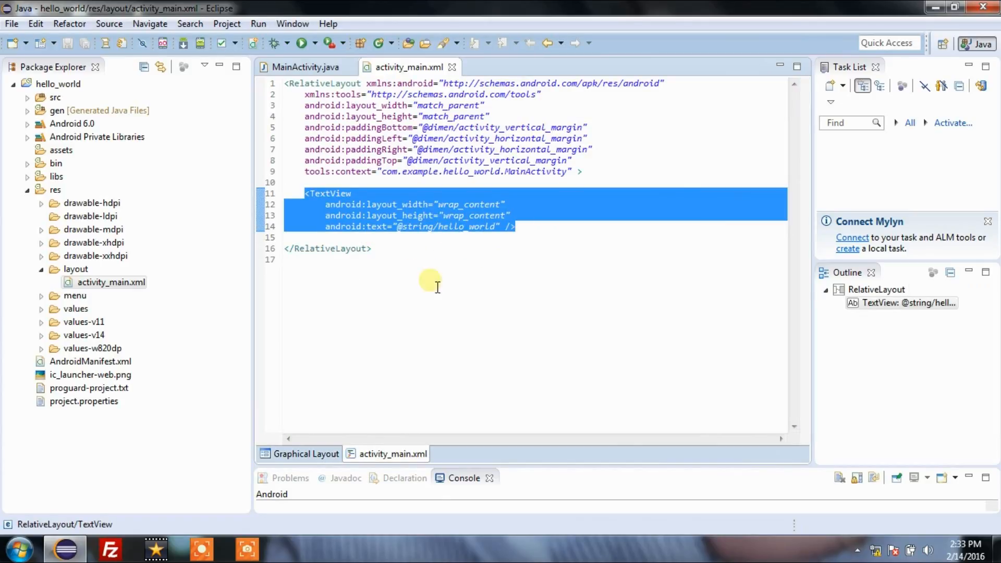
click(307, 453)
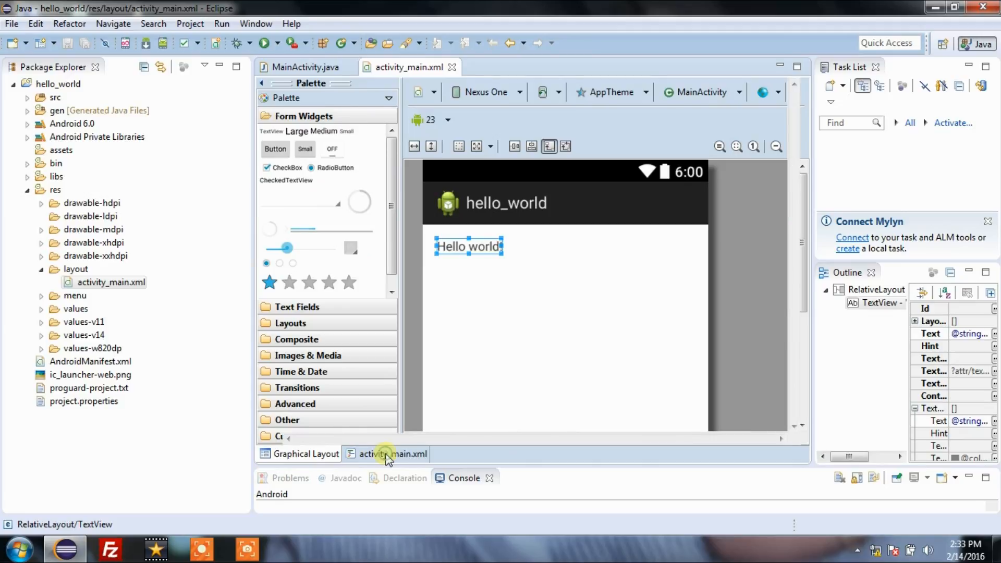
click(395, 454)
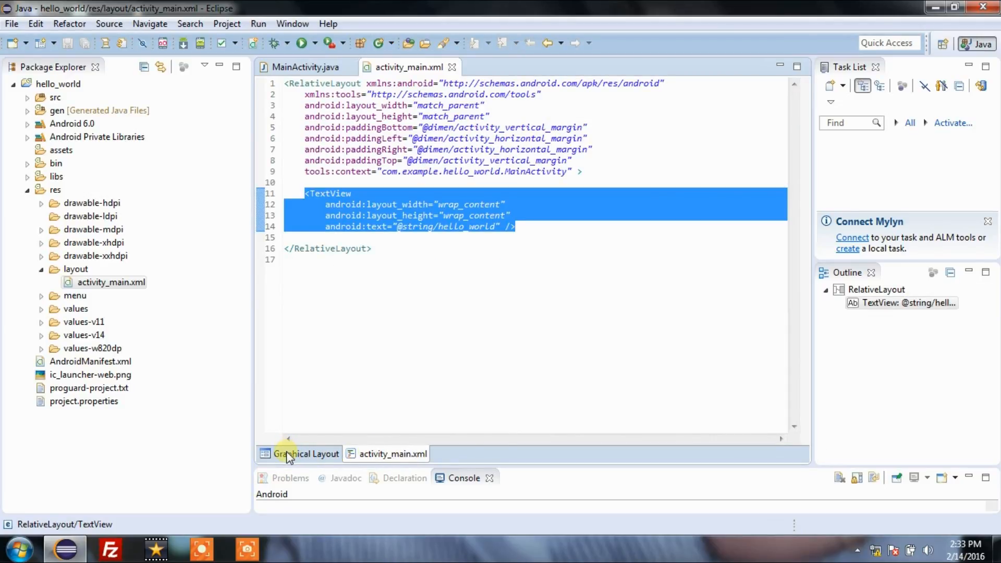
click(305, 453)
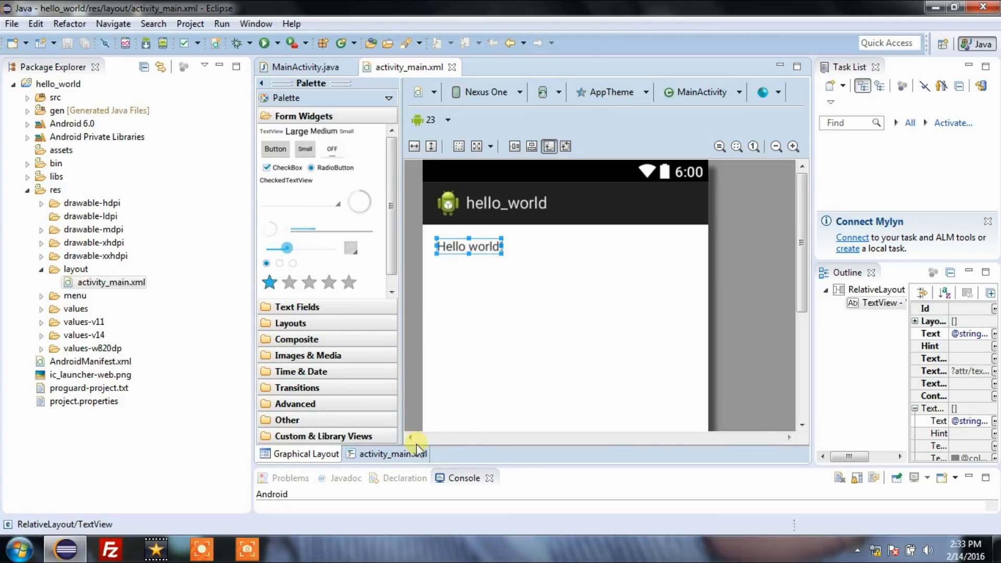
click(392, 453)
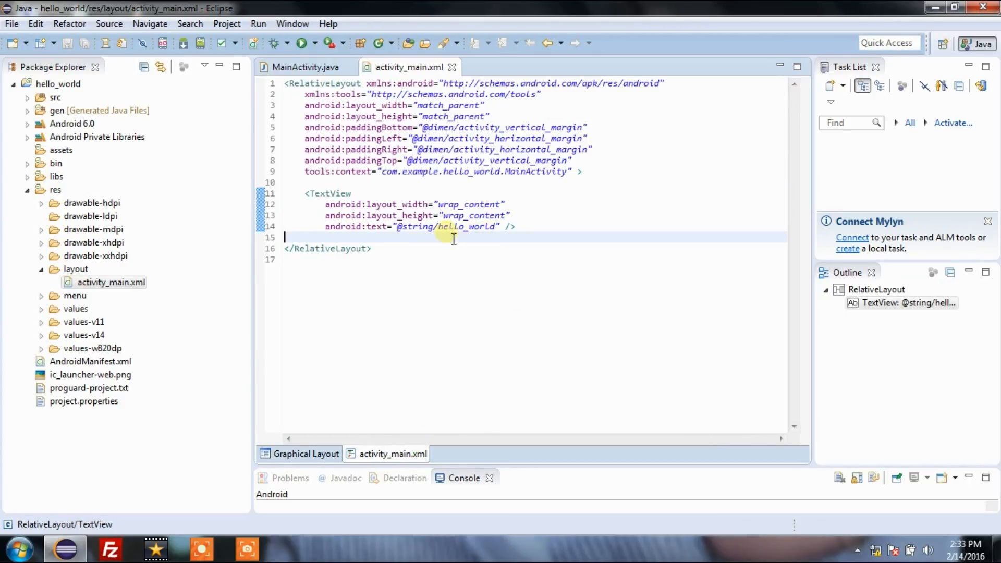
click(495, 225)
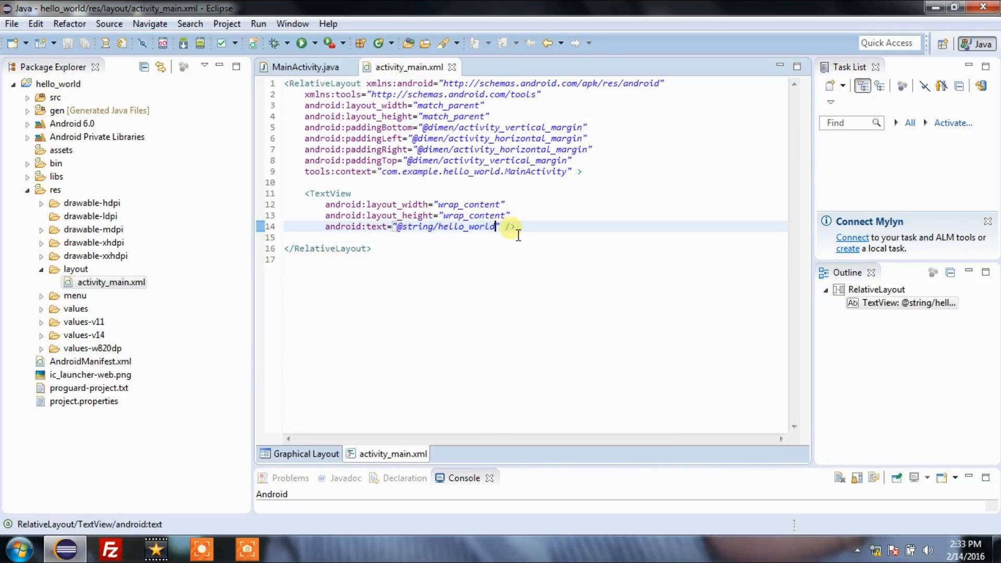
key(Backspace)
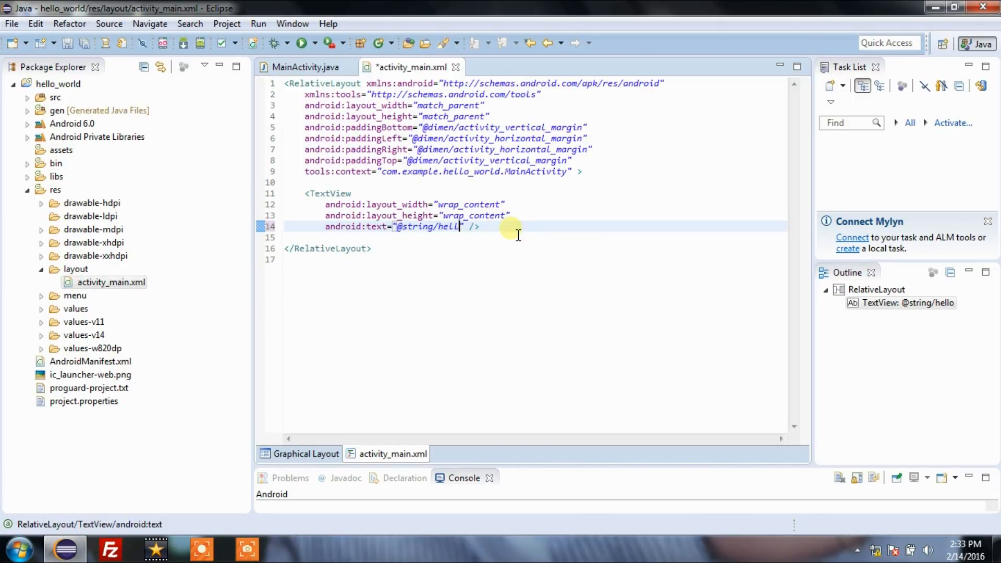
key(BackSpace)
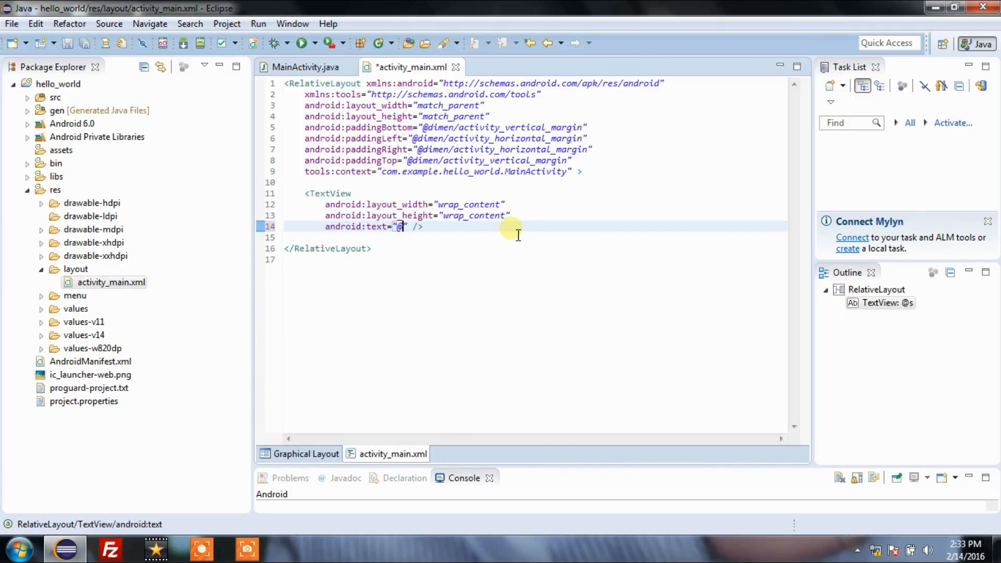
key(BackSpace)
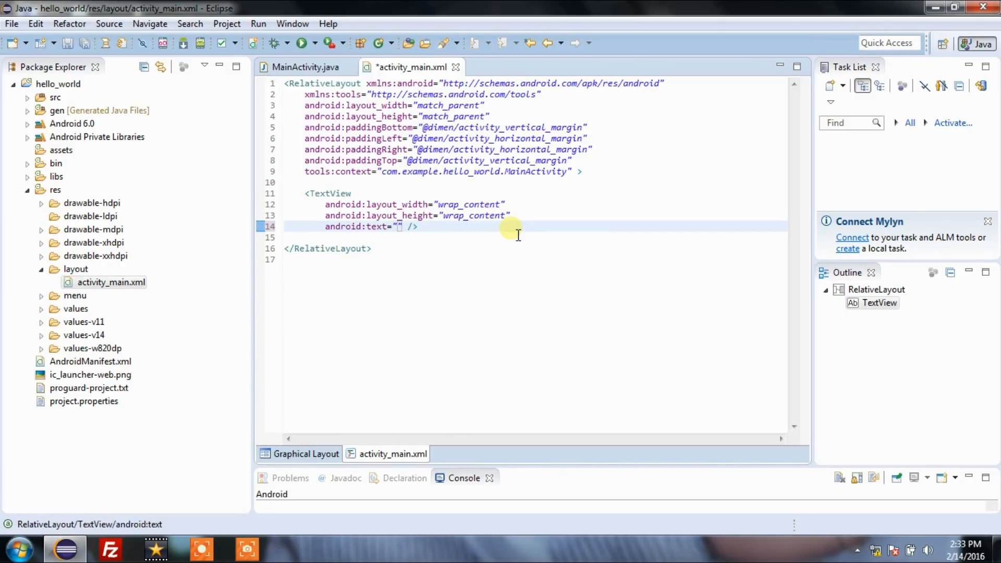
text(my)
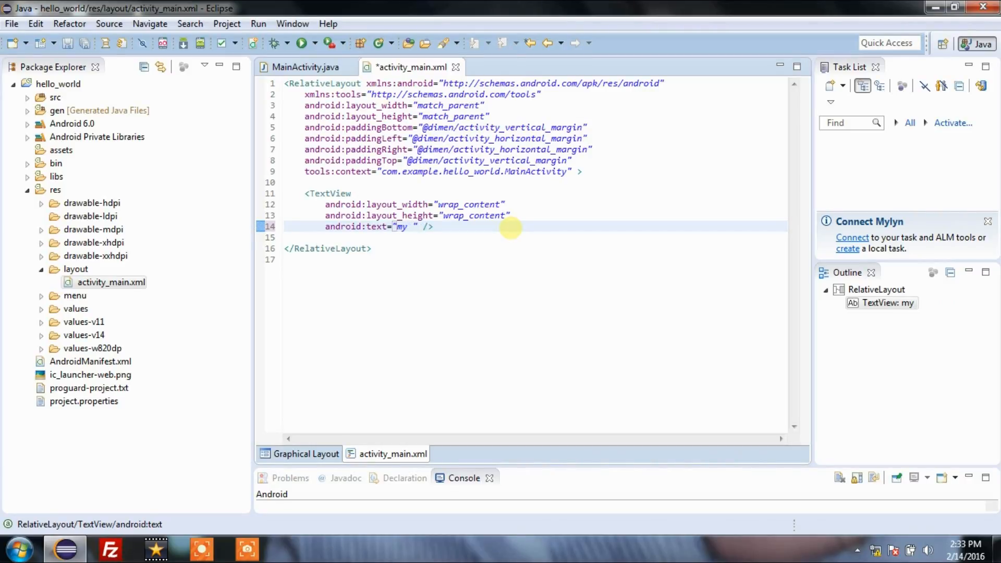
text(app)
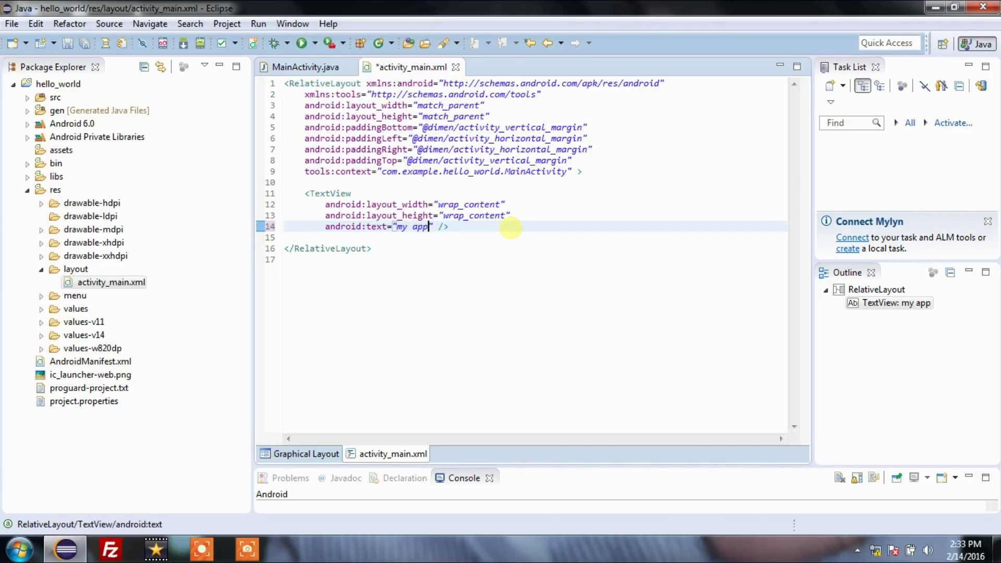
text(lication)
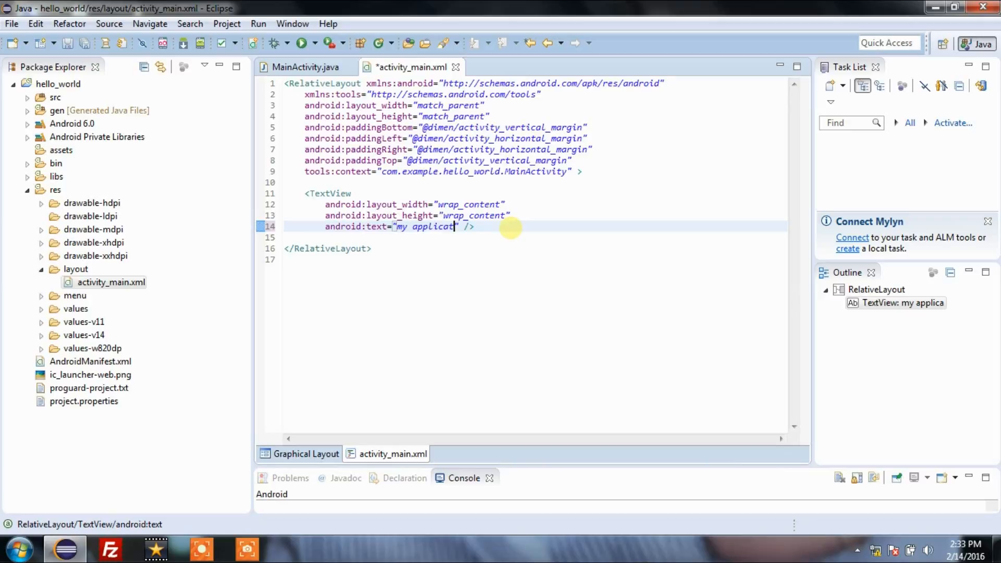
text(ion)
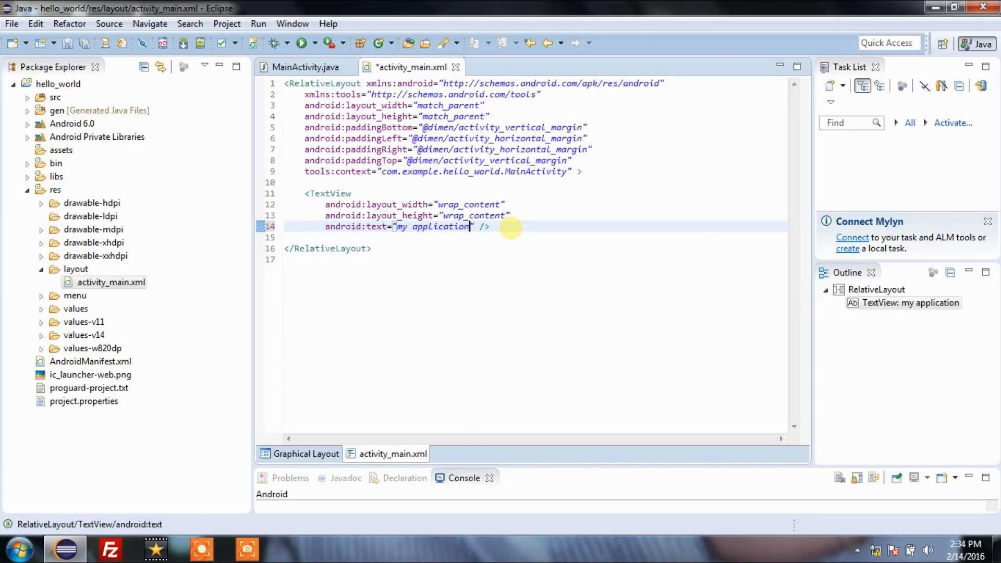
right_click(460, 247)
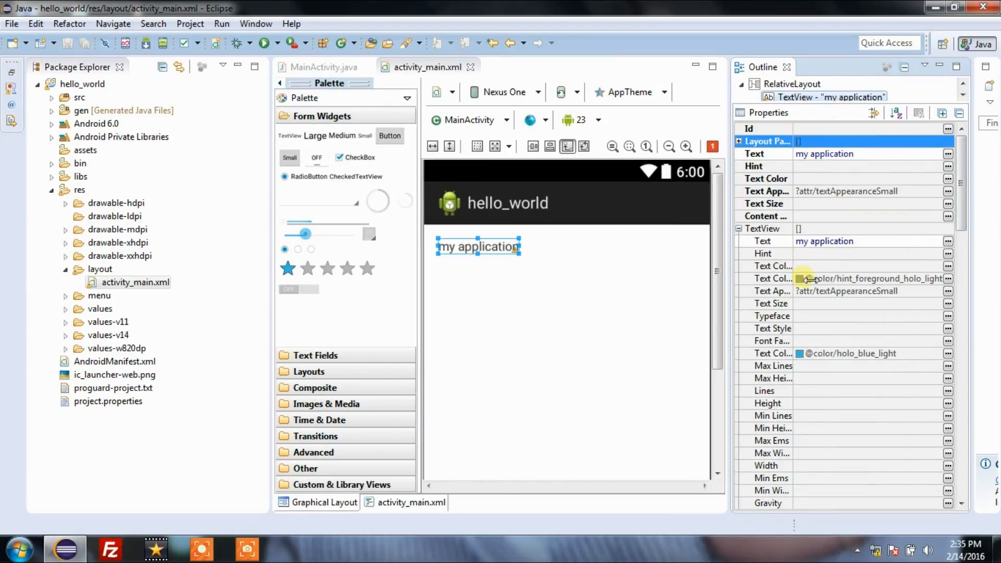
- Set the TextView's Text Size property to 35dp in the Properties panel
scroll(down, 3)
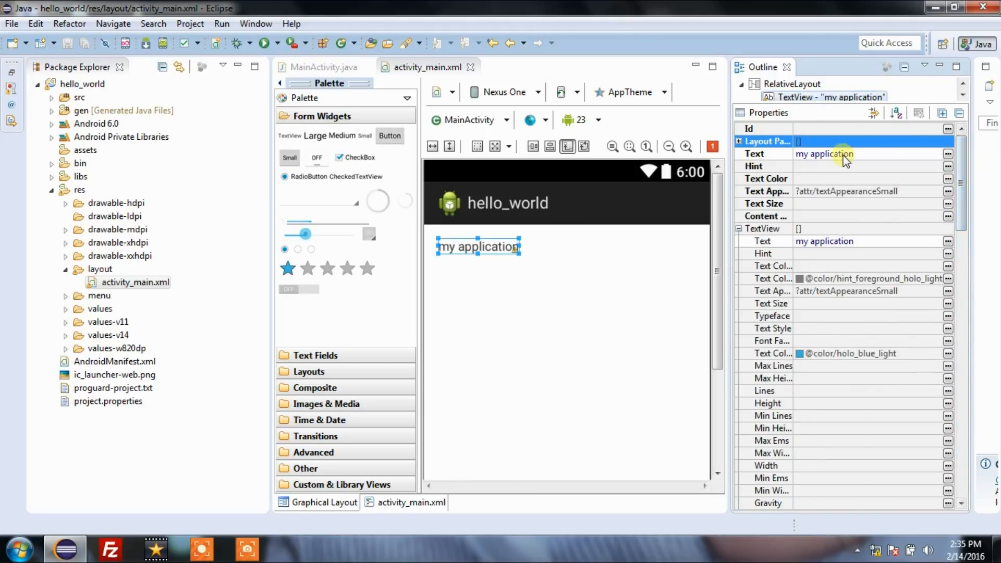
click(763, 128)
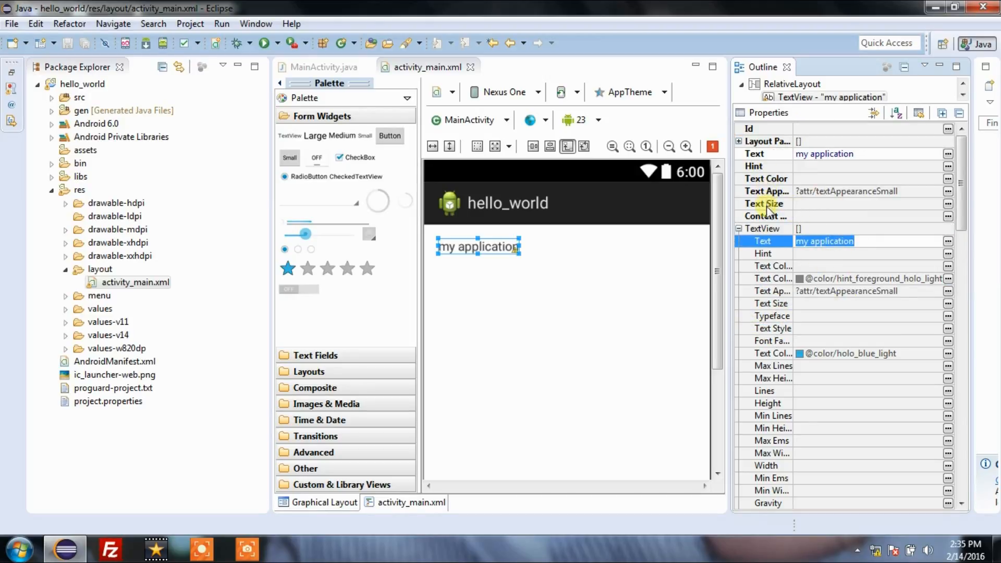
click(765, 203)
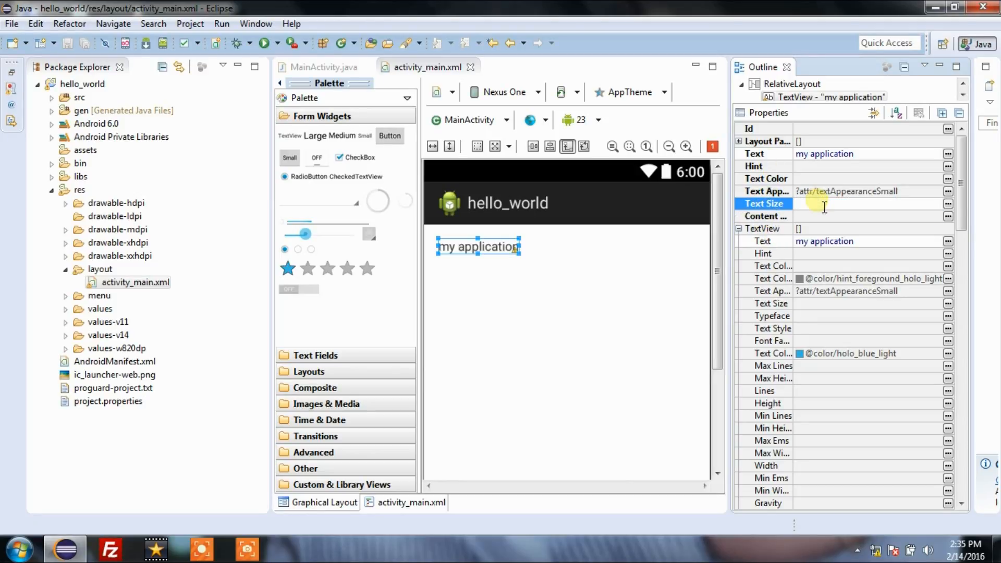
text(35)
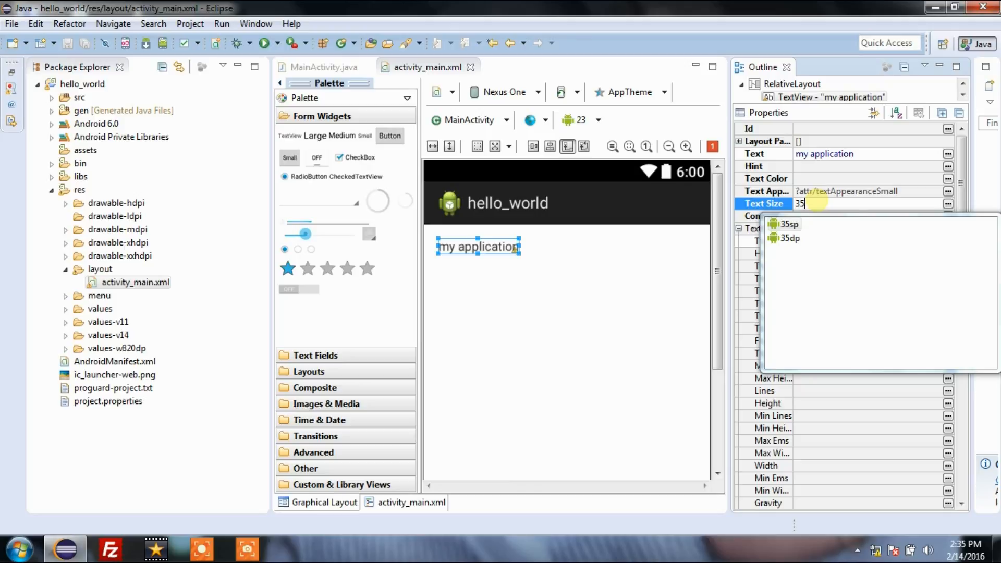
mouse_move(789, 238)
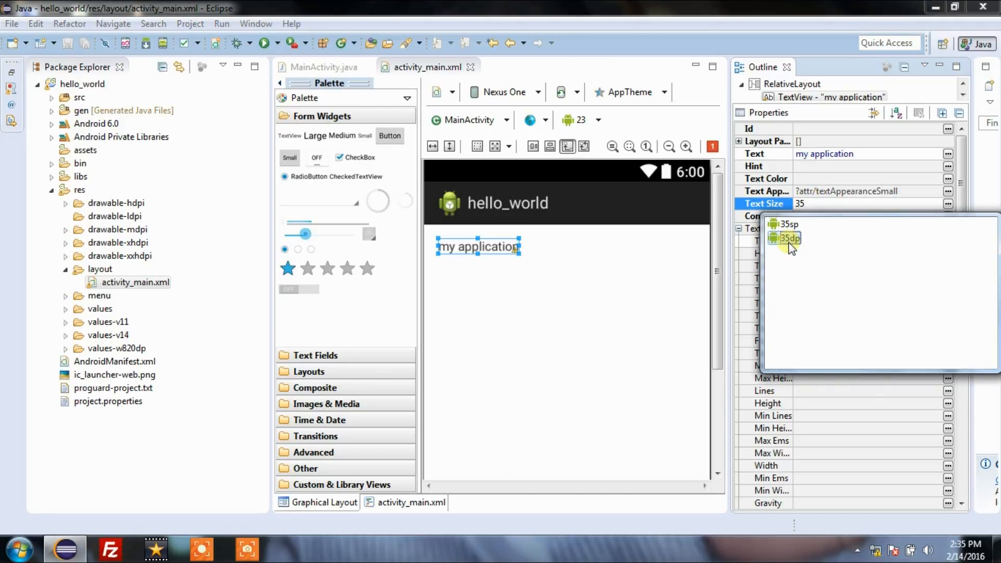
click(787, 238)
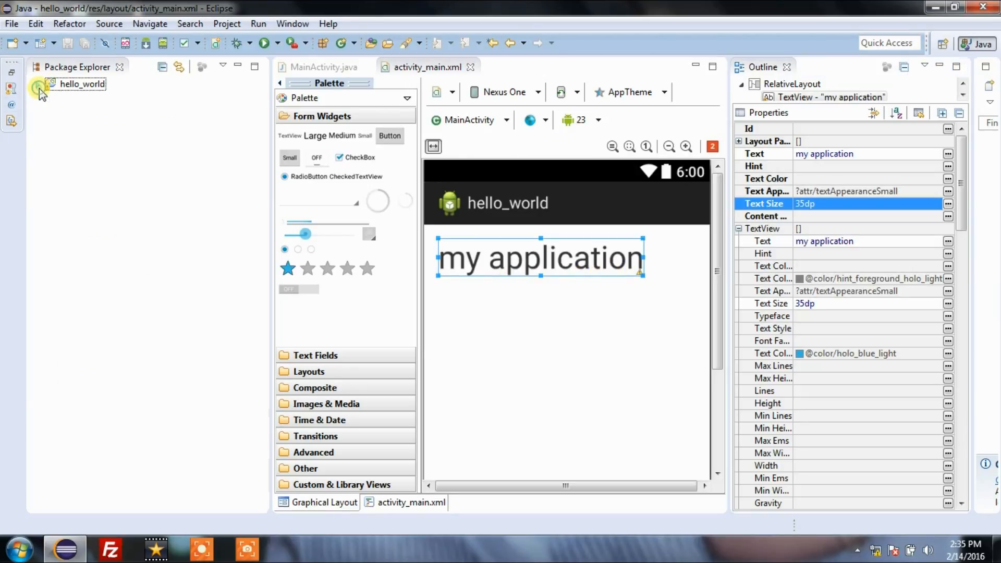
click(40, 83)
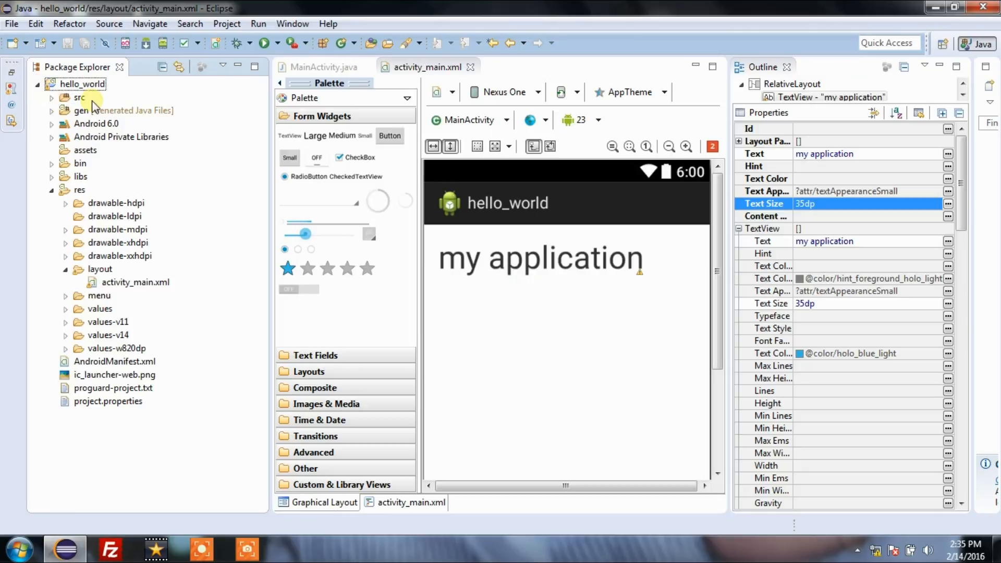
click(79, 98)
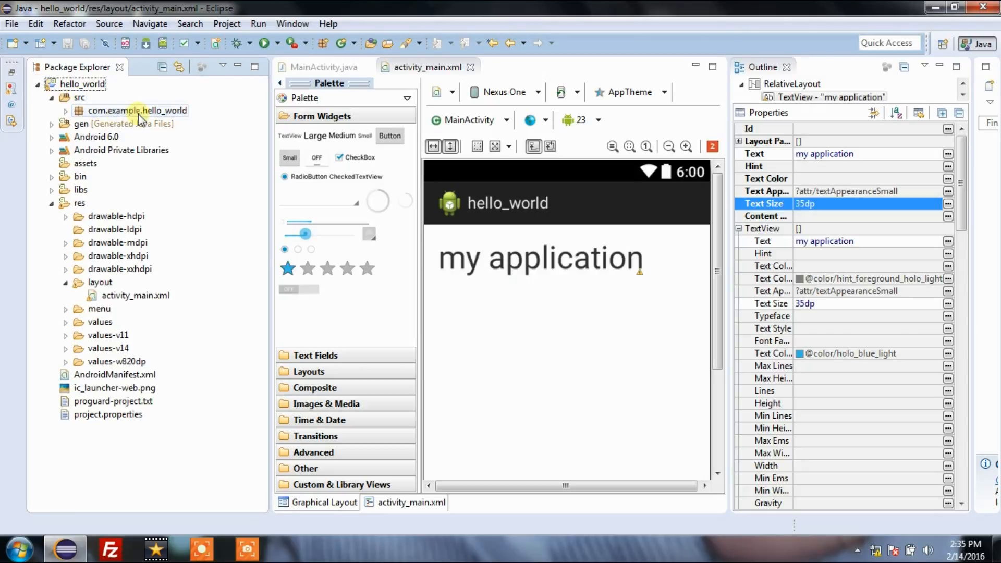
click(66, 111)
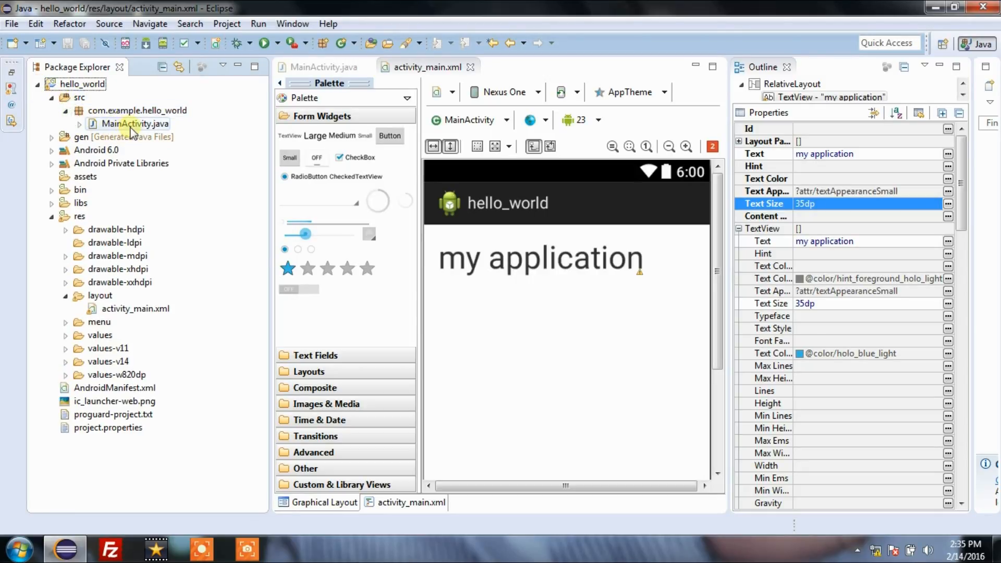
double_click(135, 123)
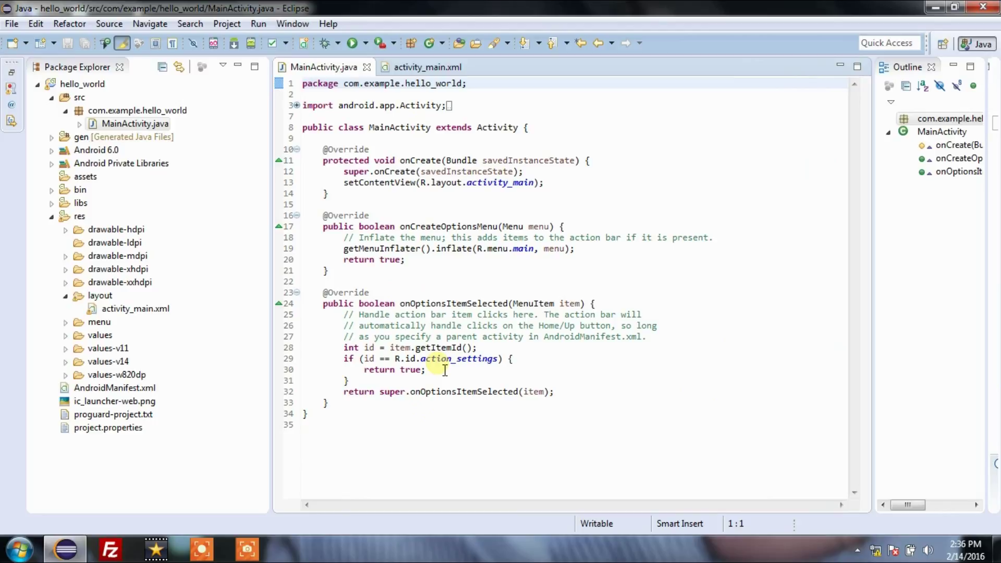
click(438, 83)
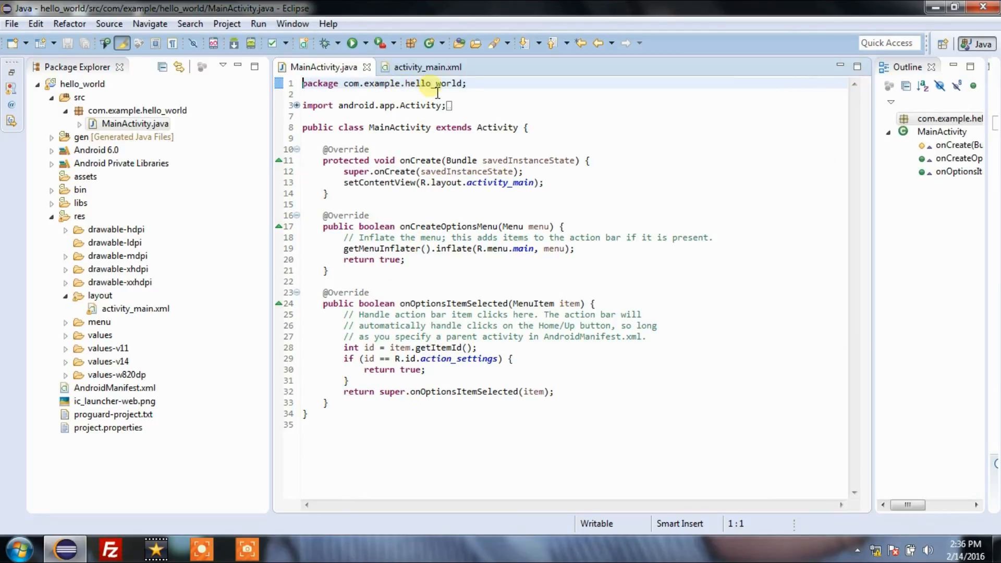
mouse_move(406, 200)
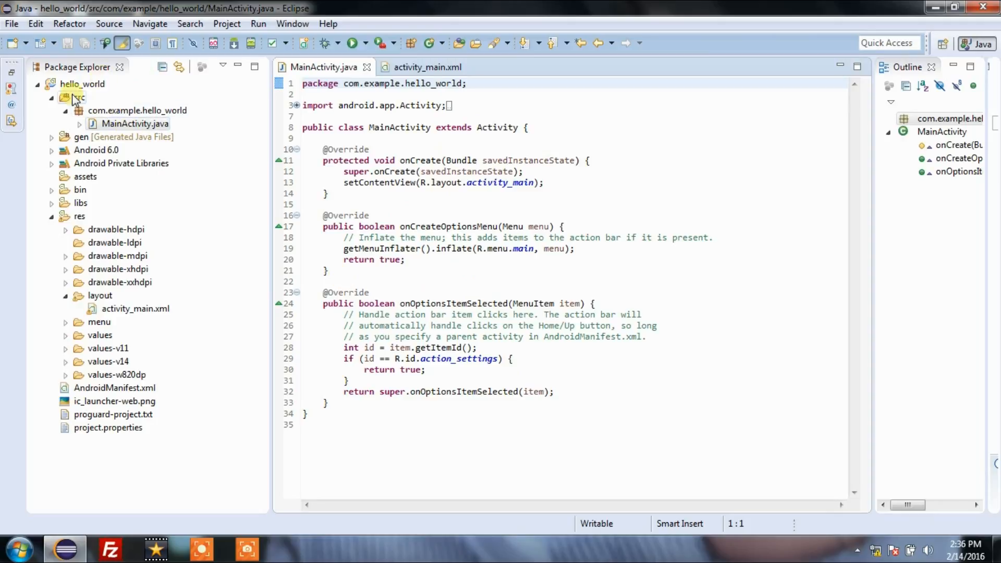
click(427, 68)
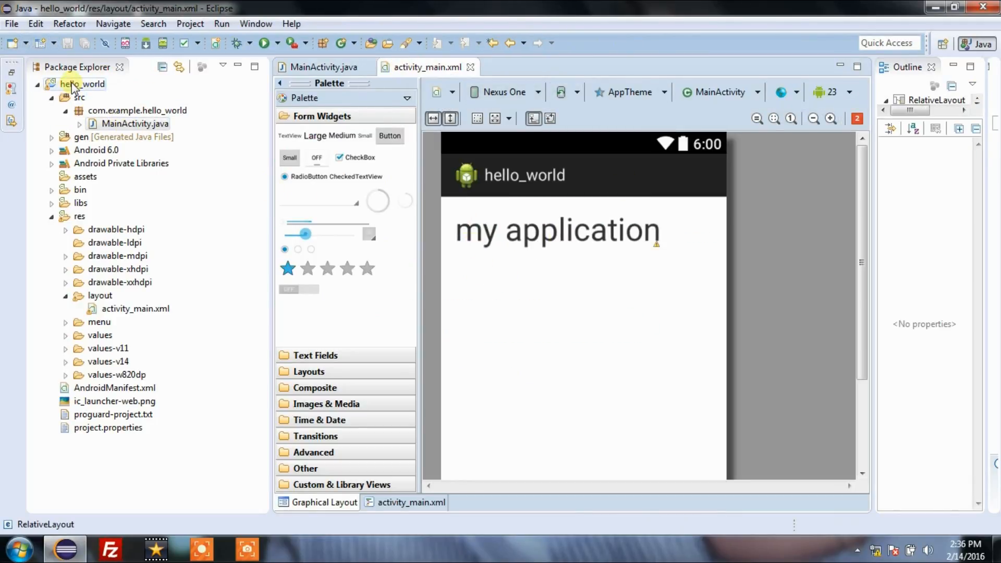
- Run hello_world as an Android Application, then open the Android Virtual Device Manager
right_click(81, 83)
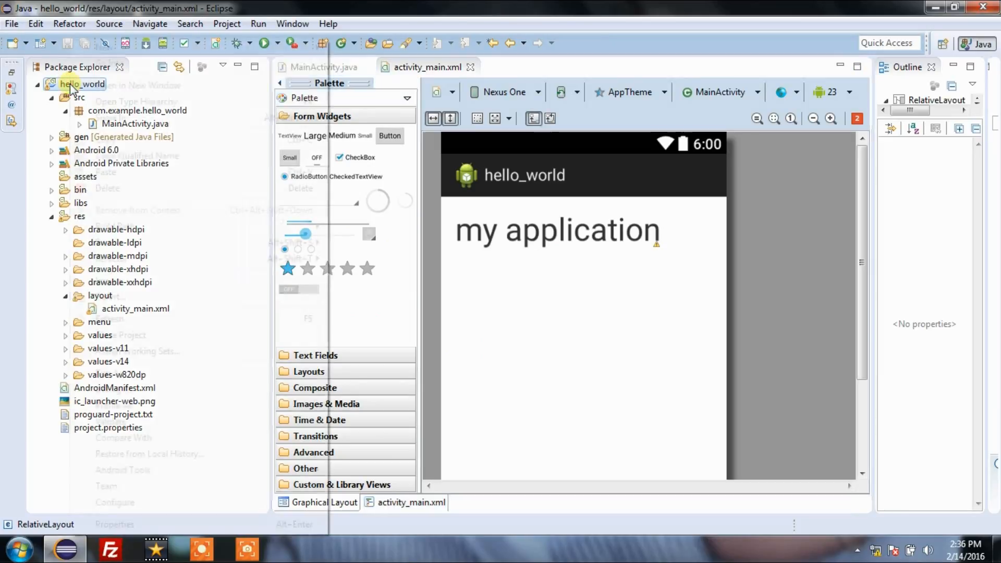
right_click(81, 83)
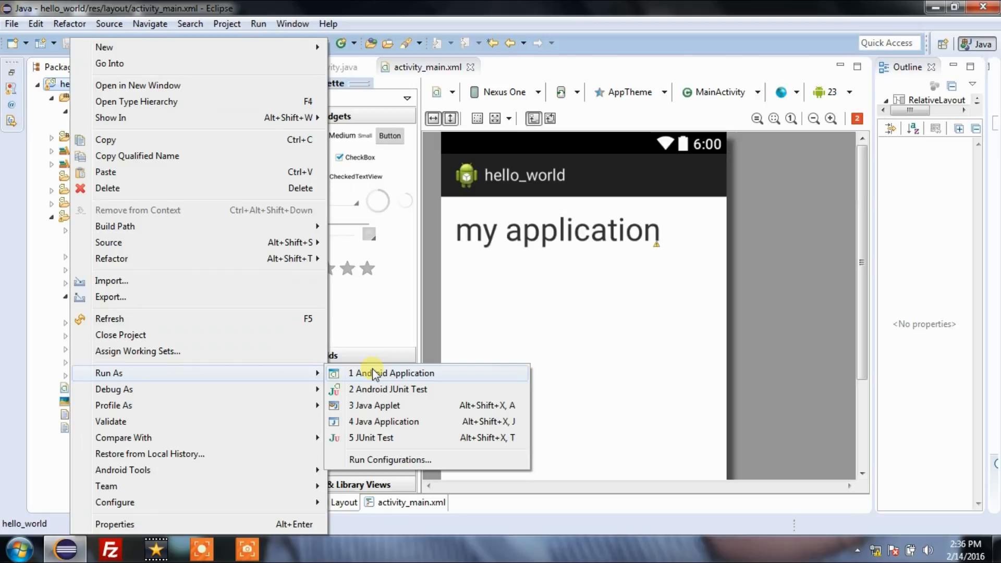
click(392, 373)
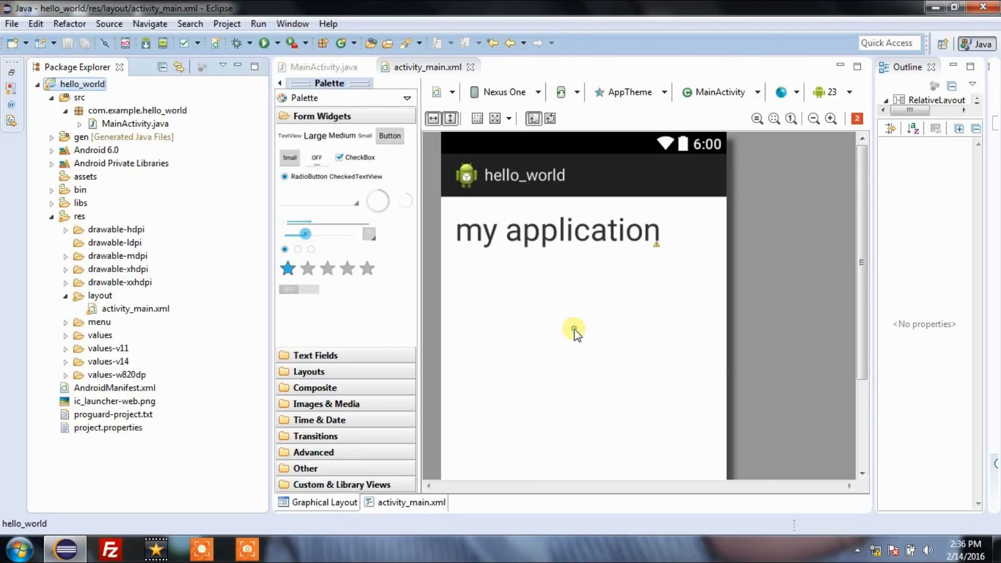
click(573, 332)
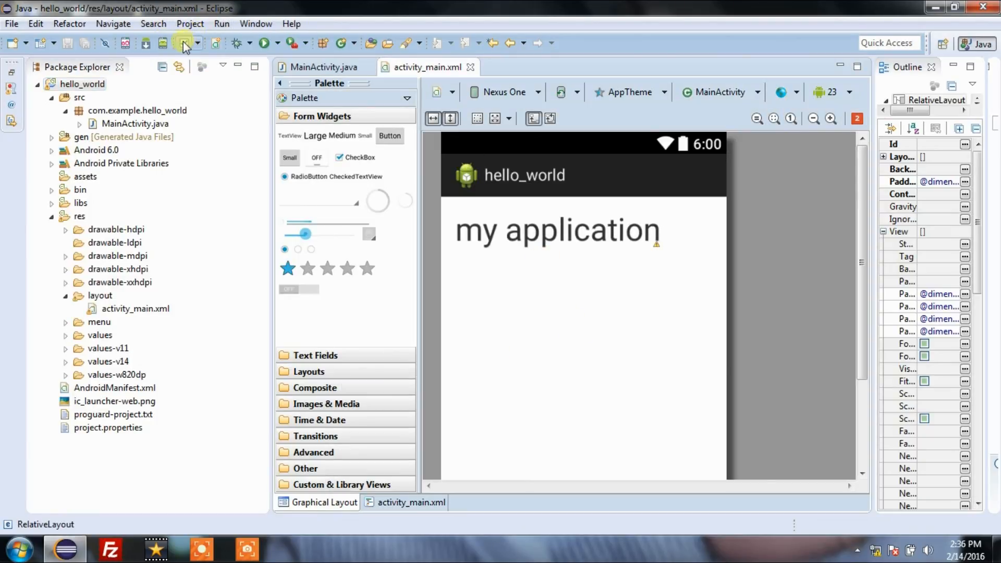
mouse_move(165, 43)
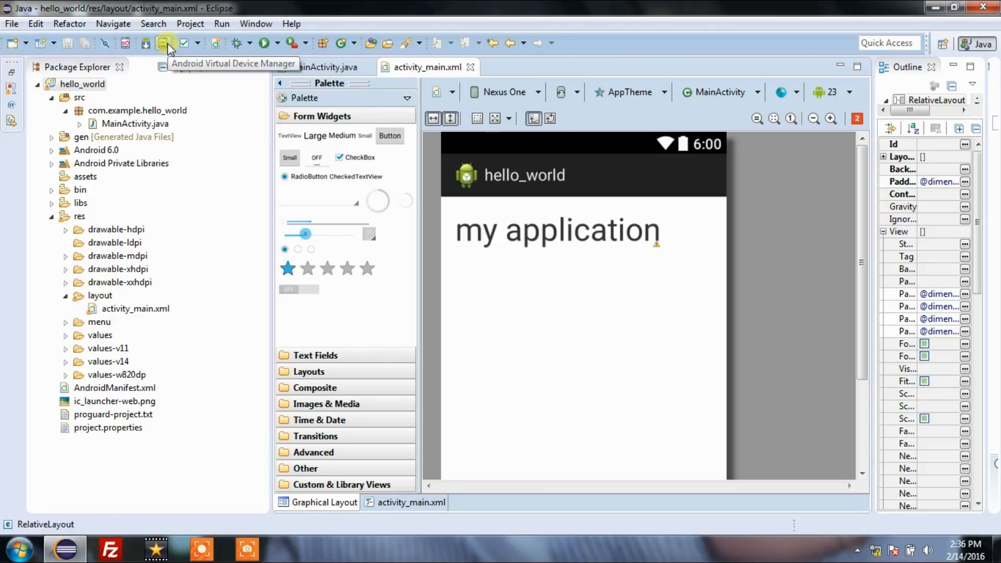
click(256, 24)
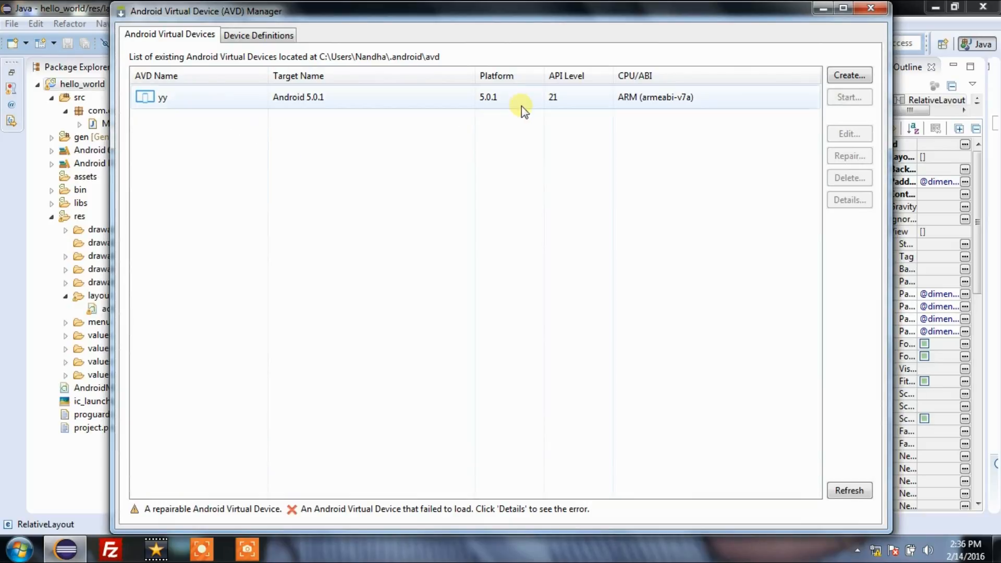
mouse_move(850, 75)
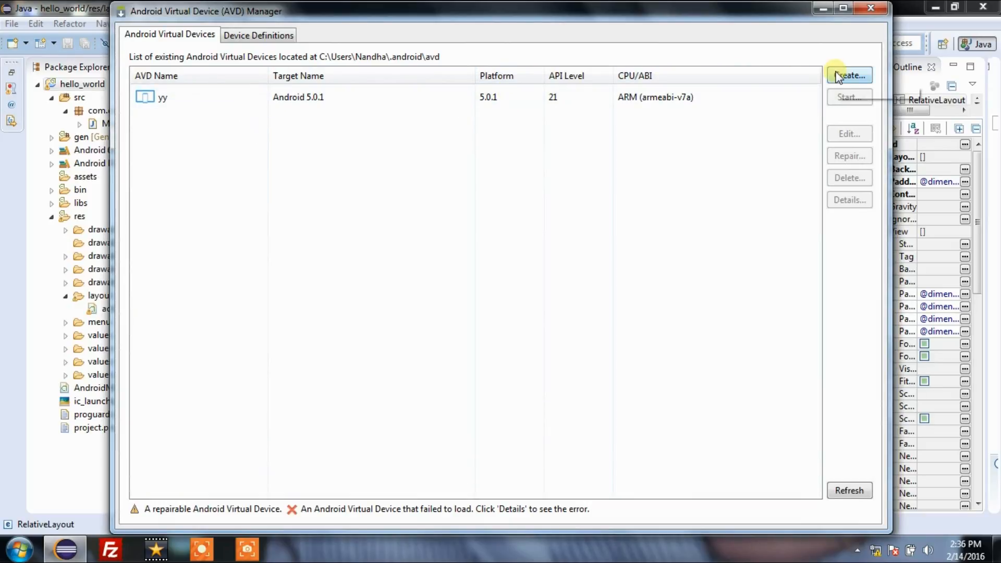
- Open the Create new Android Virtual Device form from the AVD Manager
click(850, 75)
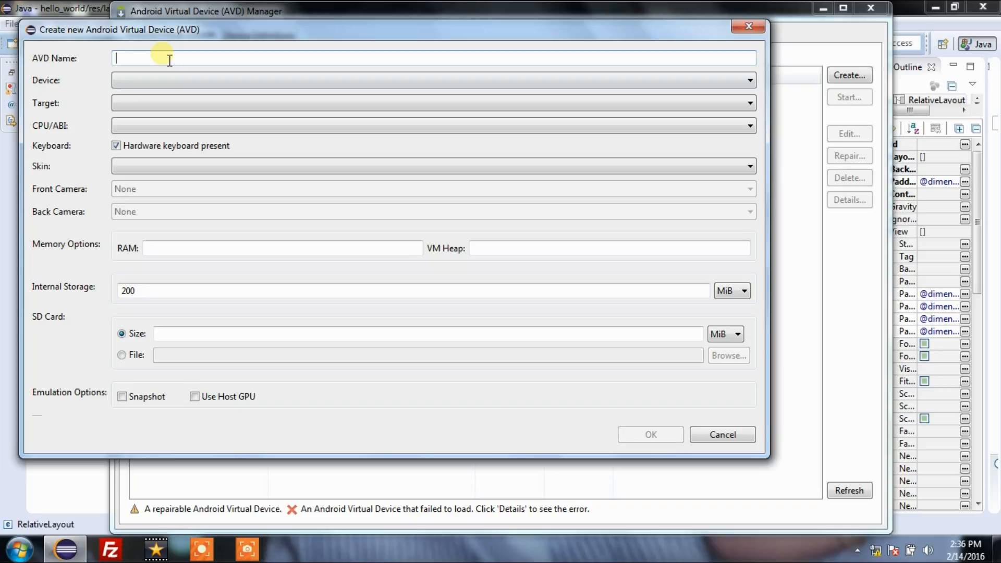
- Define AVD 'virtual' as a Nexus S on Android 5.0.1 (API 21), ARM, no skin
text(virtual)
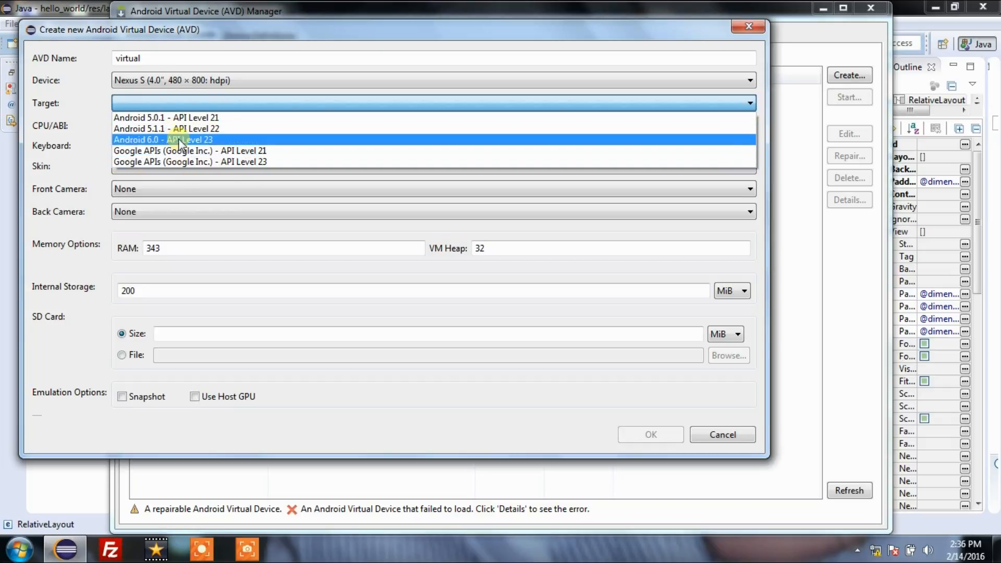
click(166, 118)
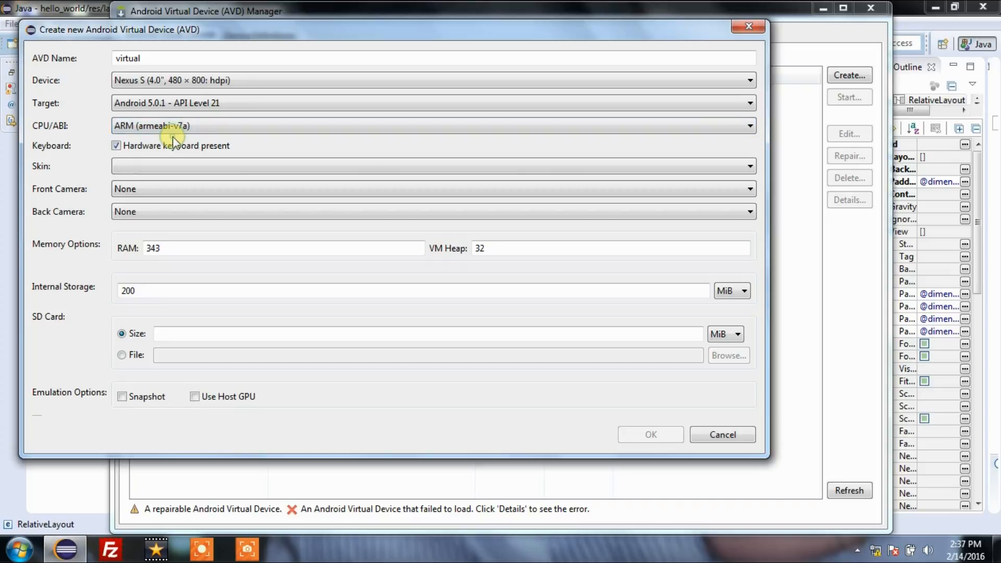
click(750, 166)
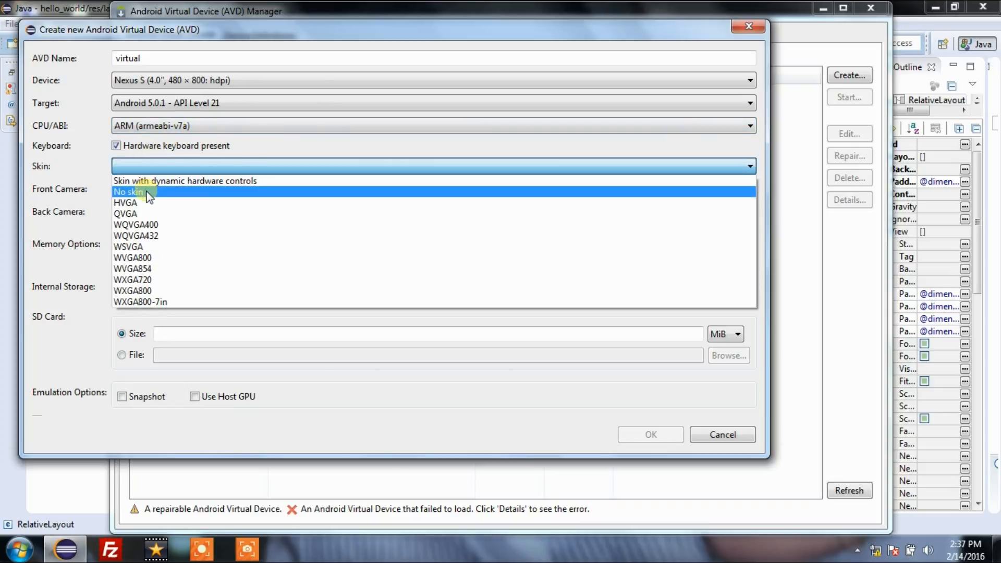
click(128, 192)
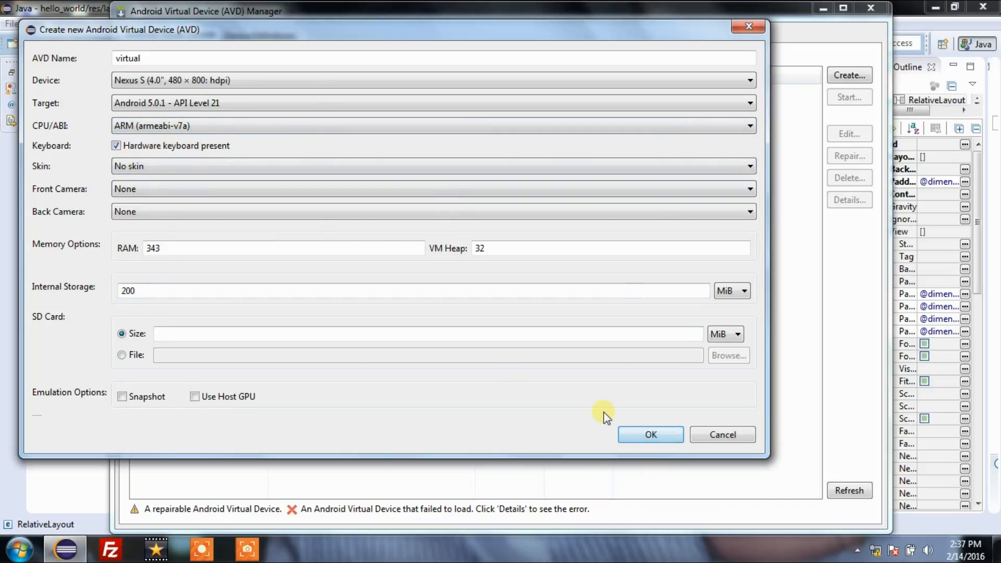
mouse_move(581, 403)
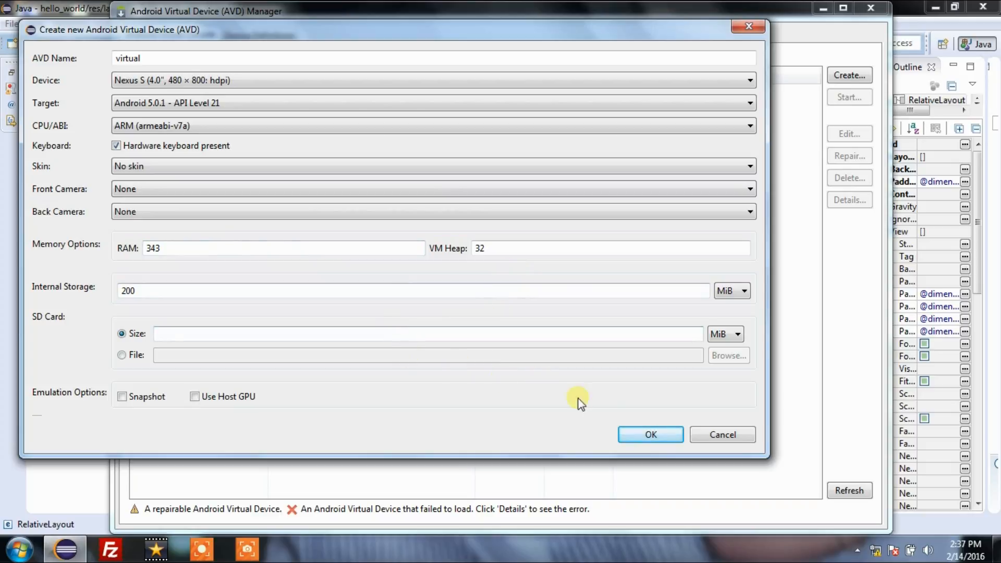
click(650, 435)
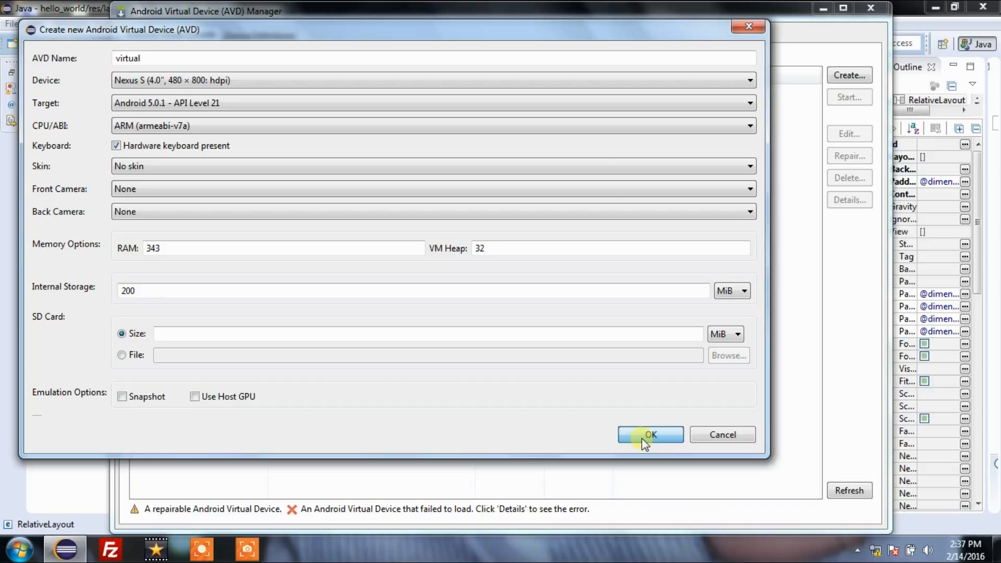
click(650, 435)
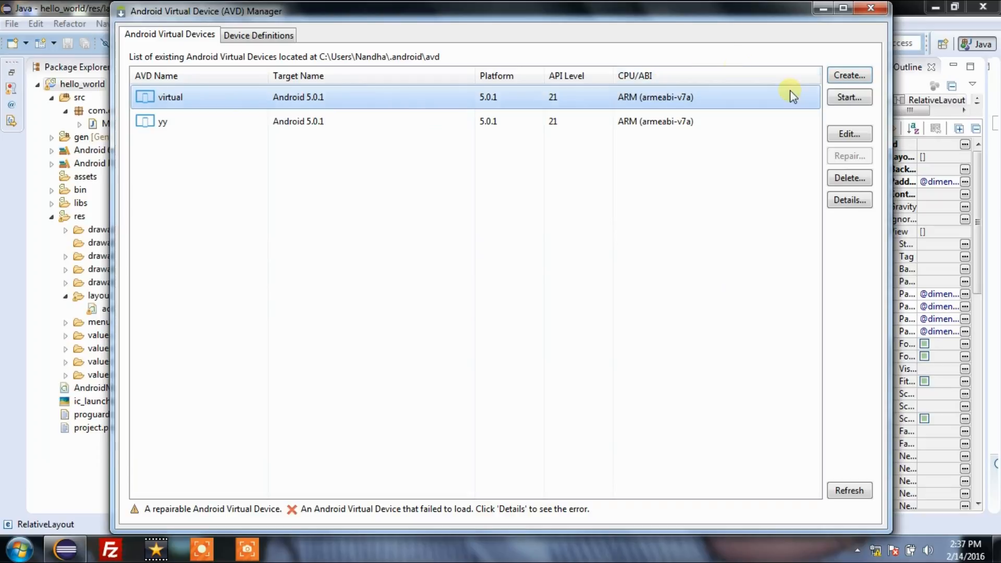
mouse_move(849, 97)
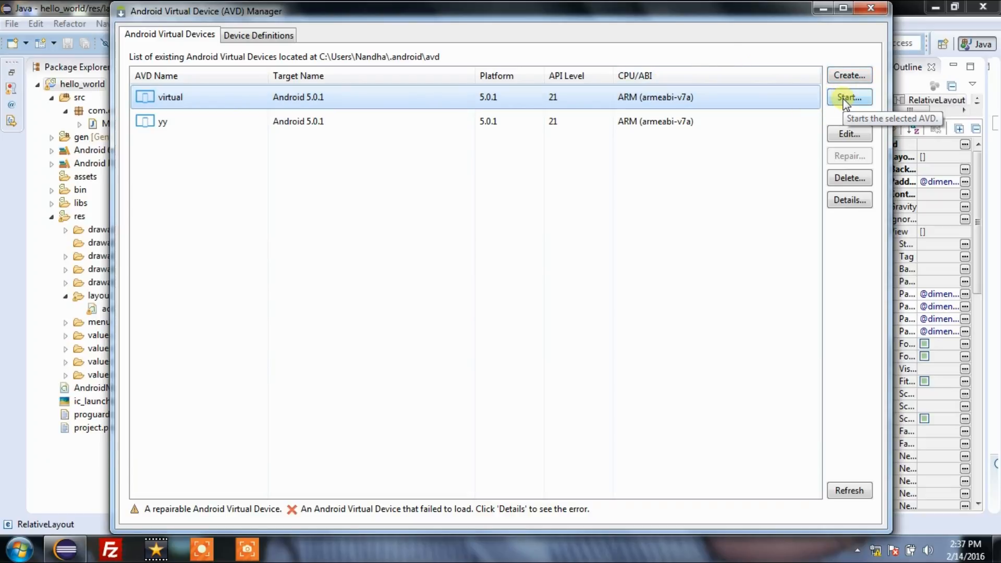
- Launch the 'virtual' AVD in the emulator with default launch options
click(850, 97)
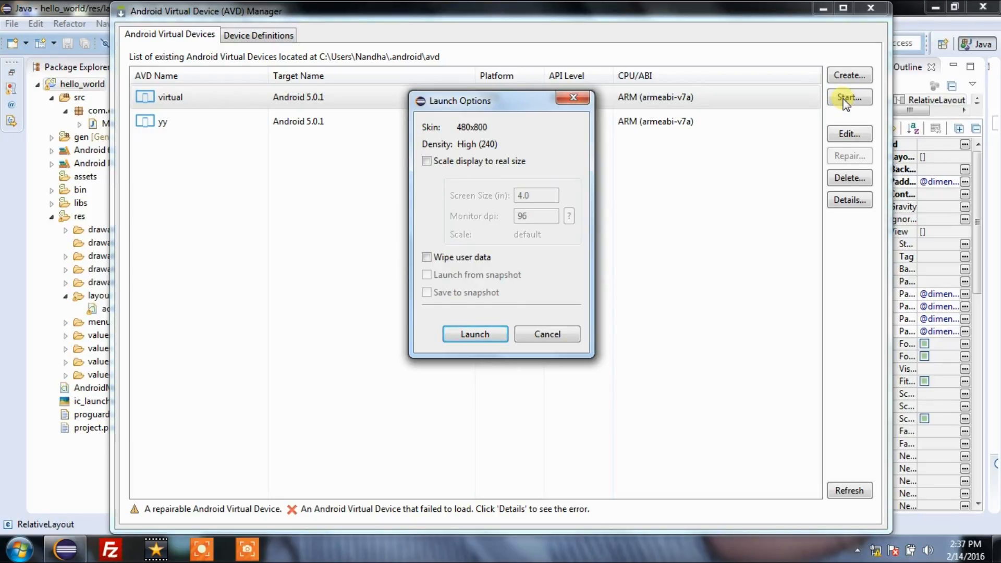
mouse_move(484, 270)
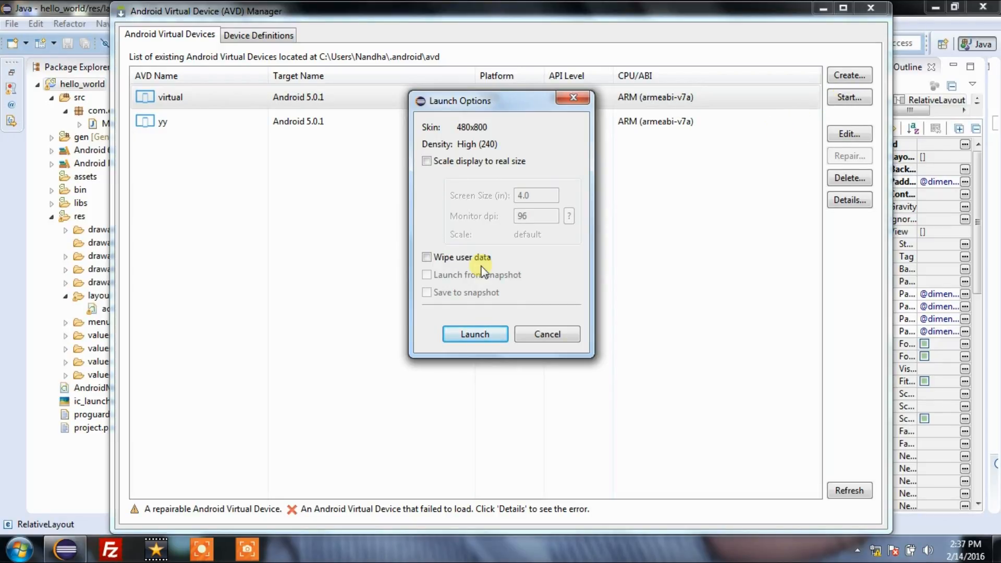
click(475, 334)
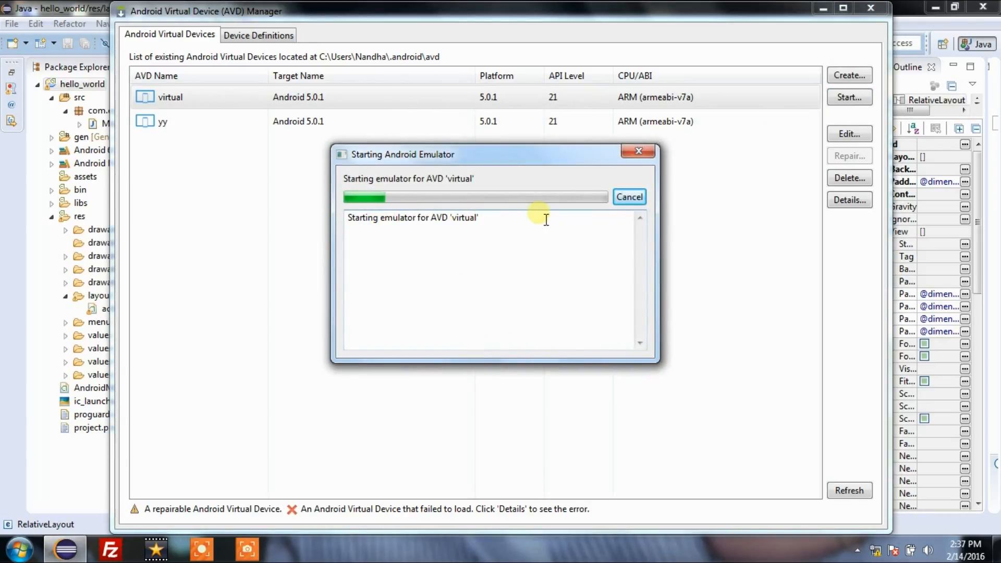
mouse_move(559, 301)
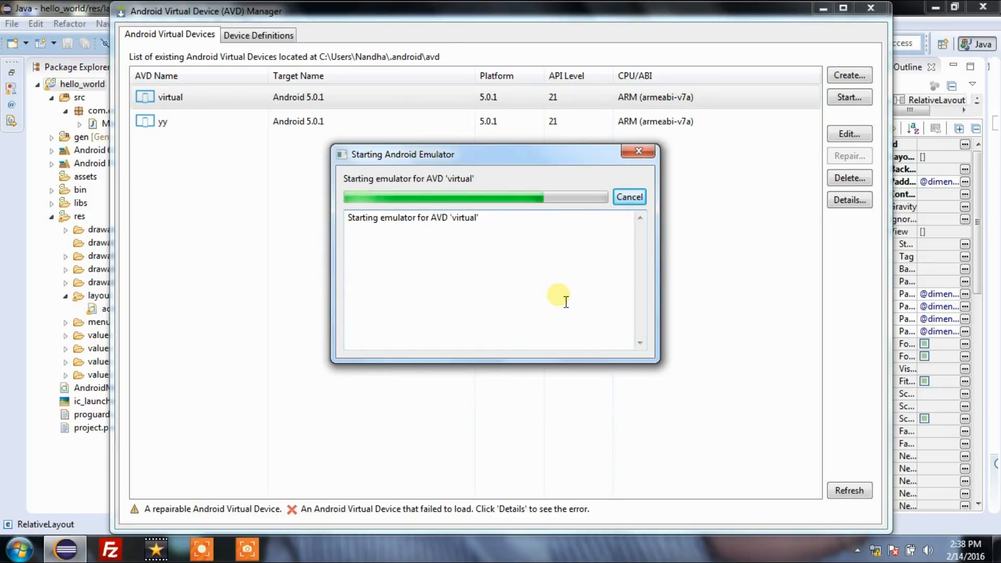
mouse_move(560, 301)
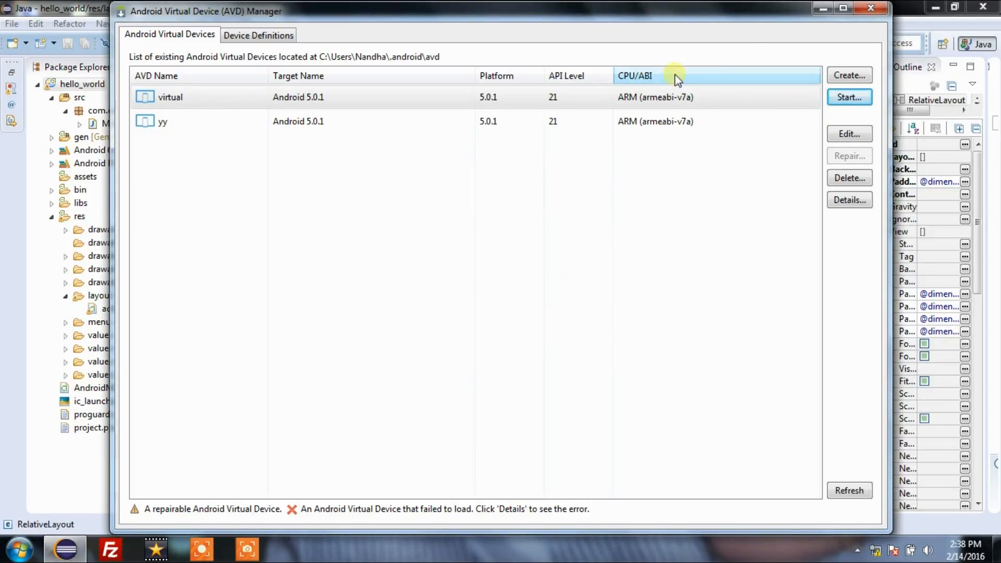
click(850, 97)
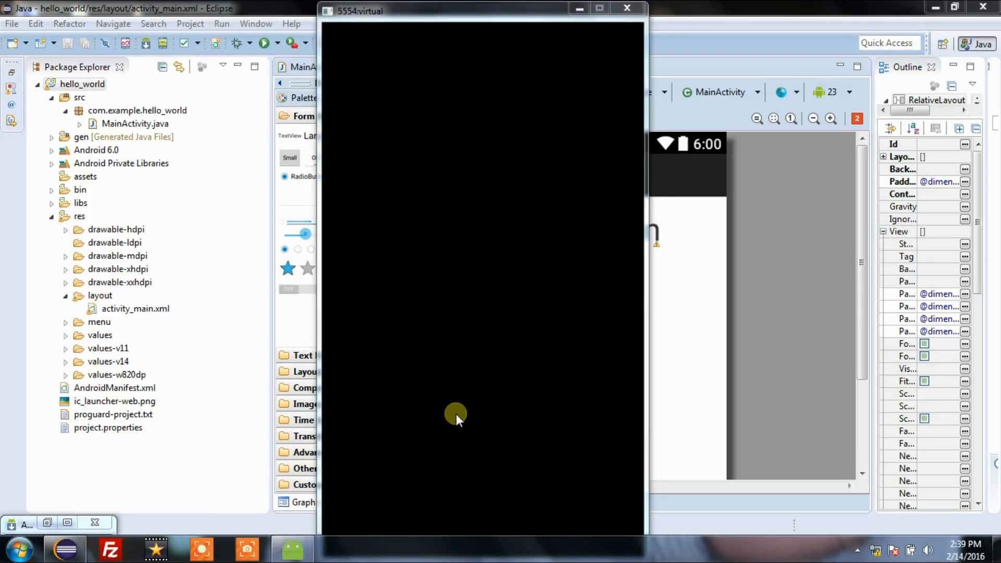
mouse_move(514, 409)
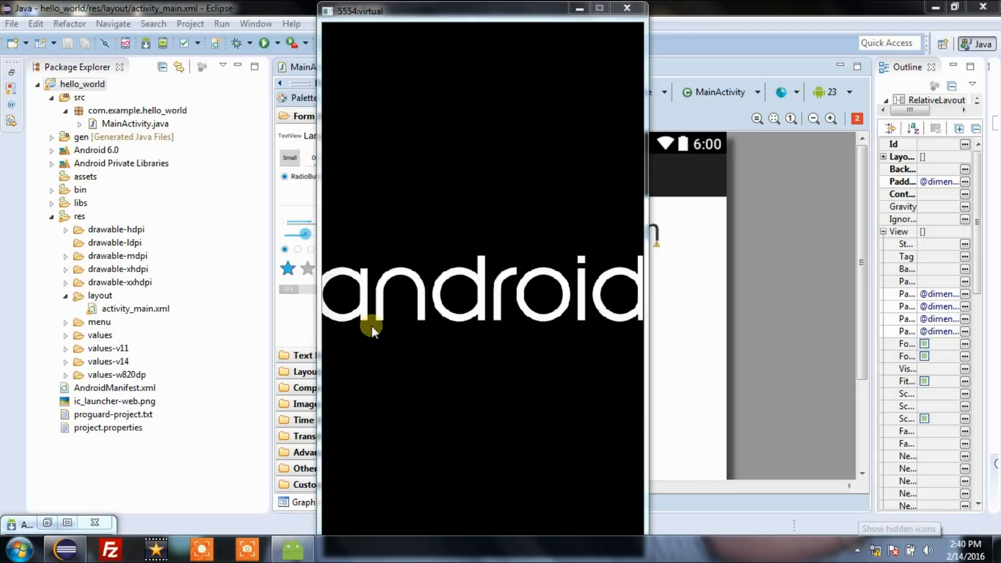
mouse_move(396, 300)
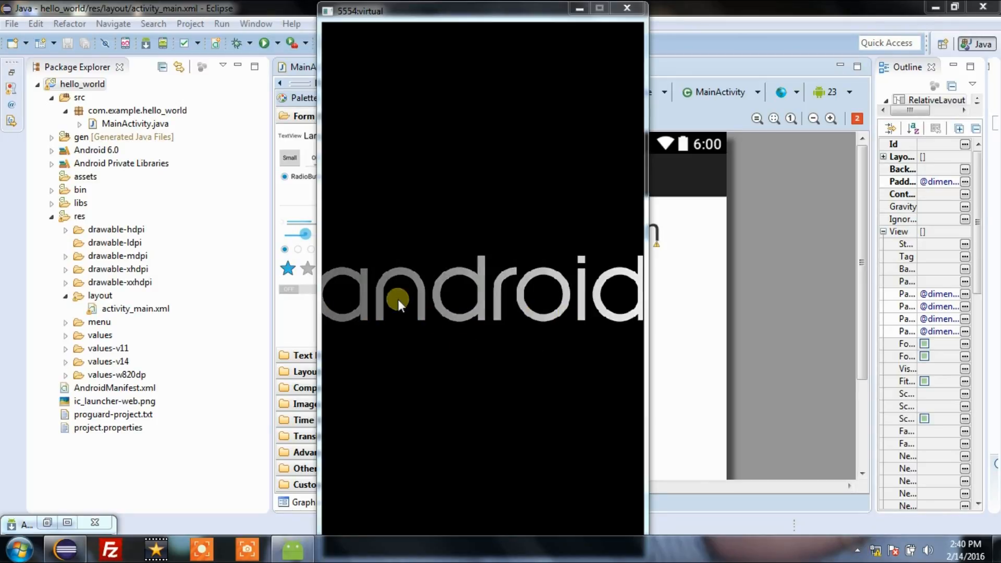
mouse_move(856, 551)
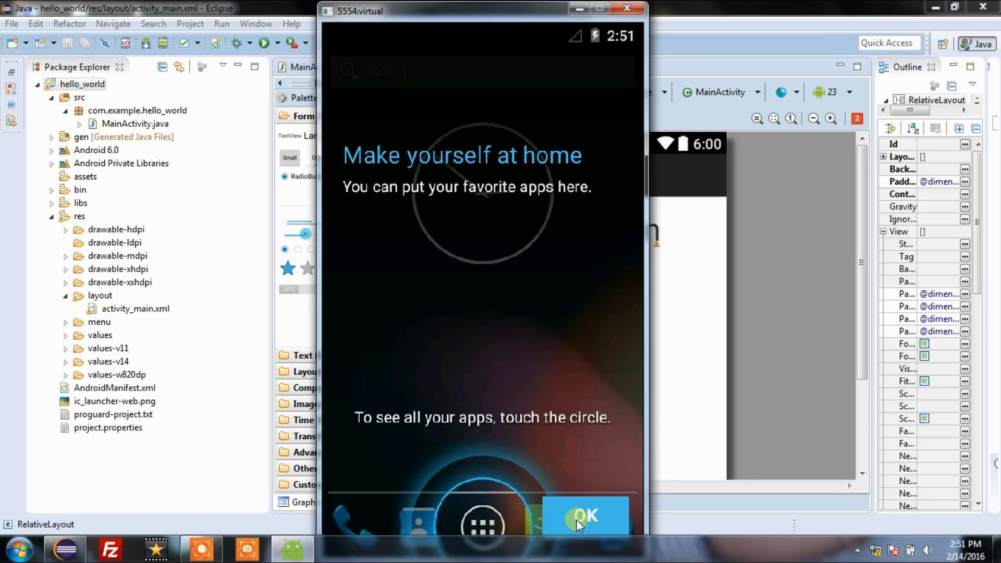
mouse_move(558, 471)
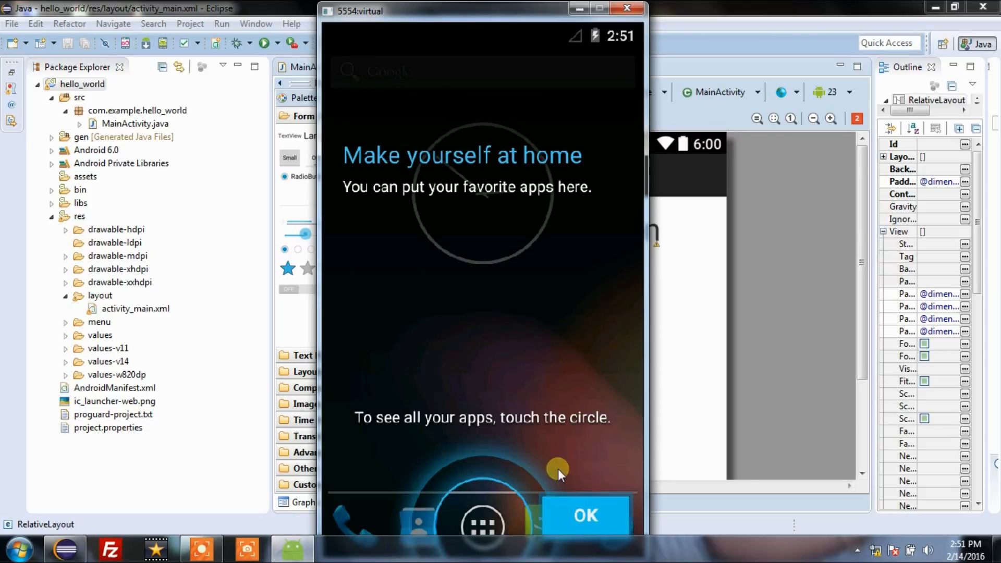
- Dismiss the welcome and 'Choose some apps' tips and show the emulator's app drawer
click(585, 515)
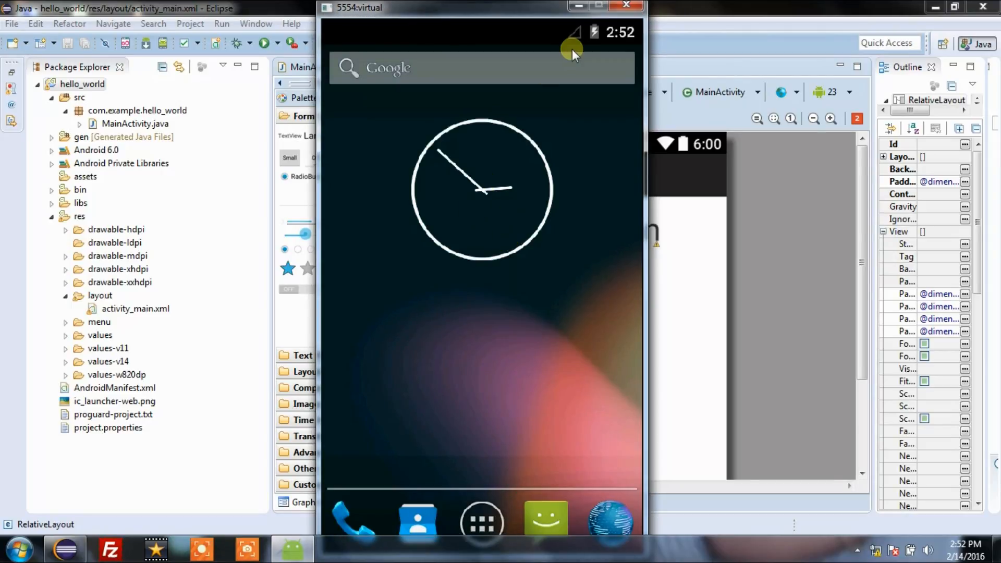
mouse_move(493, 469)
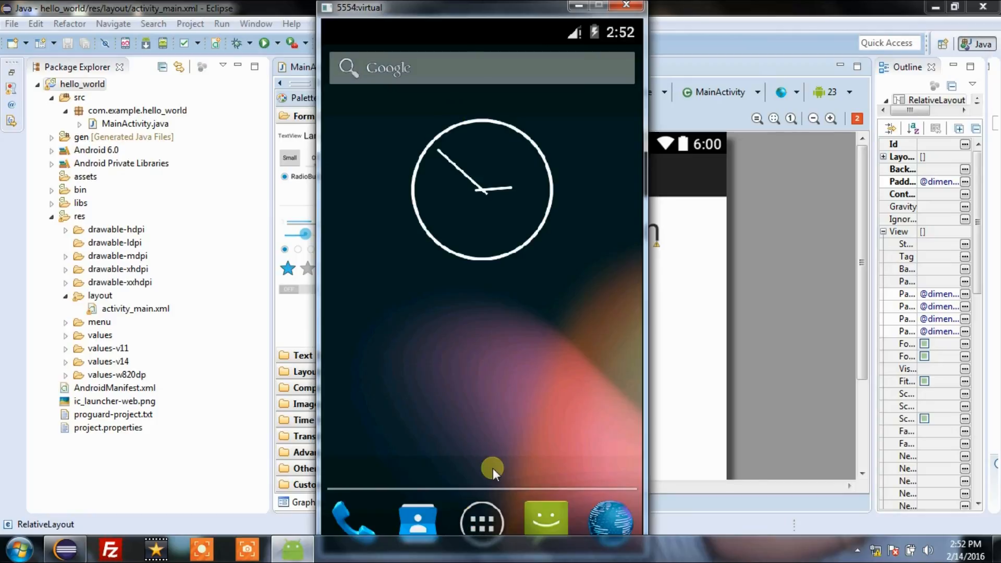
mouse_move(476, 524)
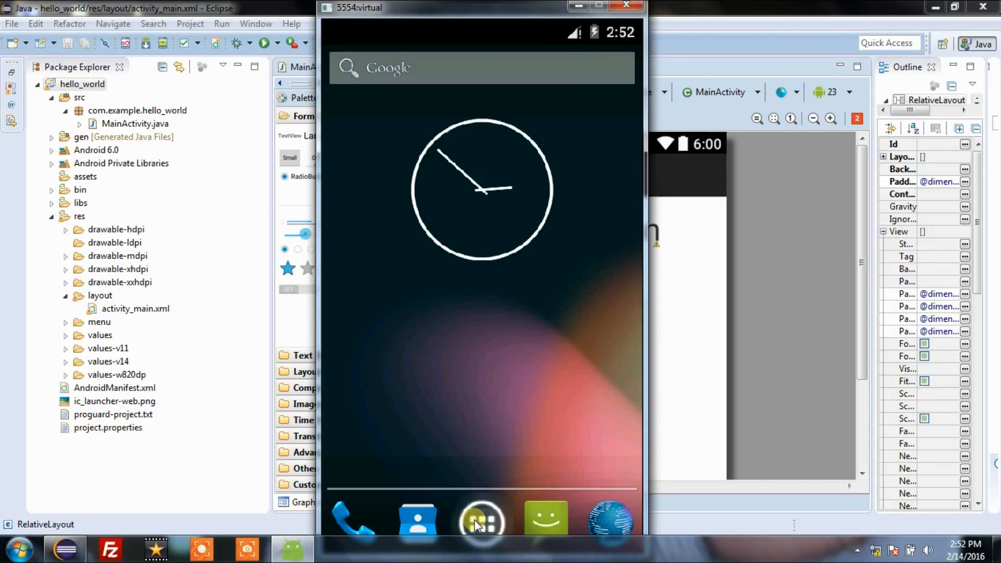
click(481, 518)
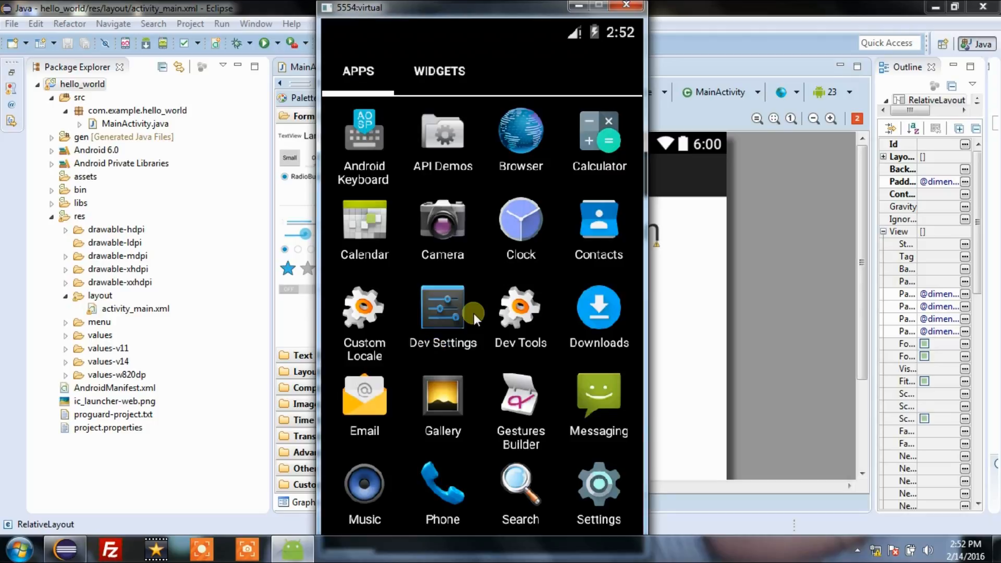
mouse_move(633, 487)
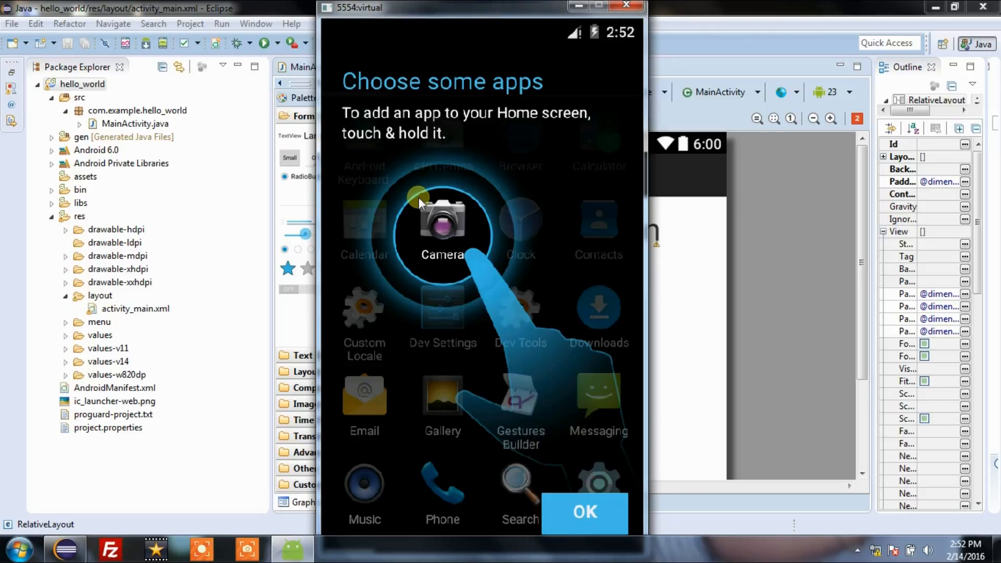
mouse_move(568, 512)
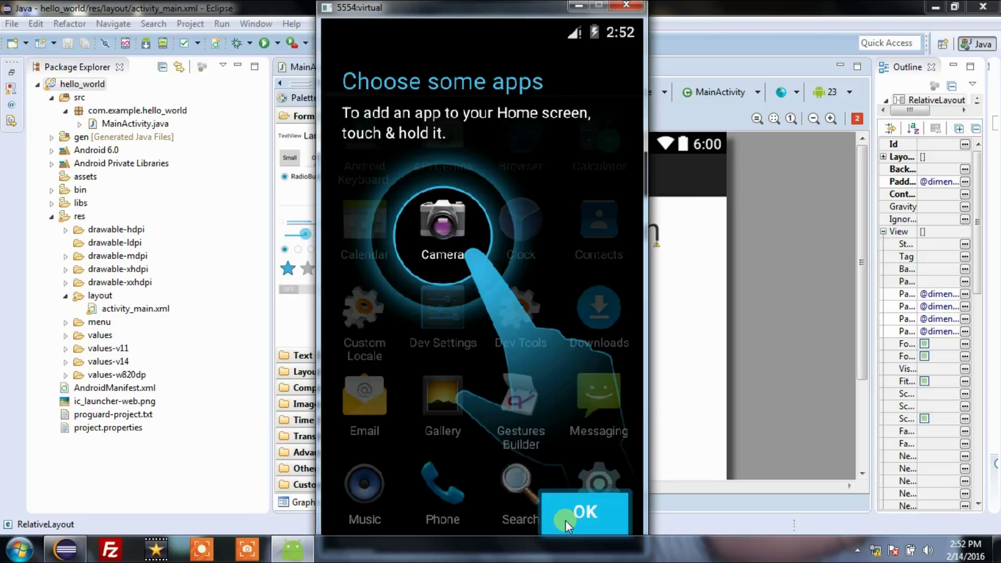
click(583, 512)
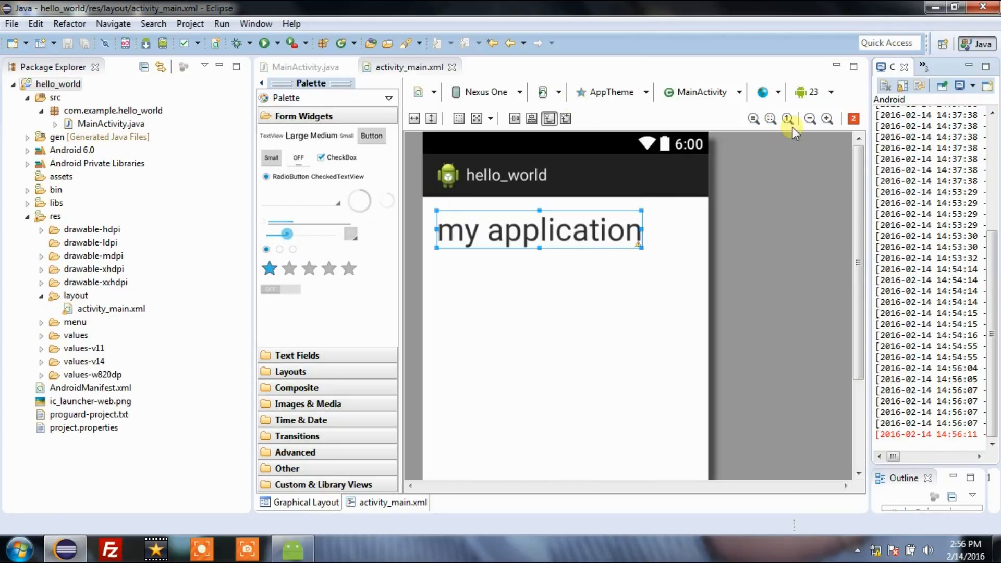
- Run hello_world as an Android Application on the running 'virtual' device
click(60, 83)
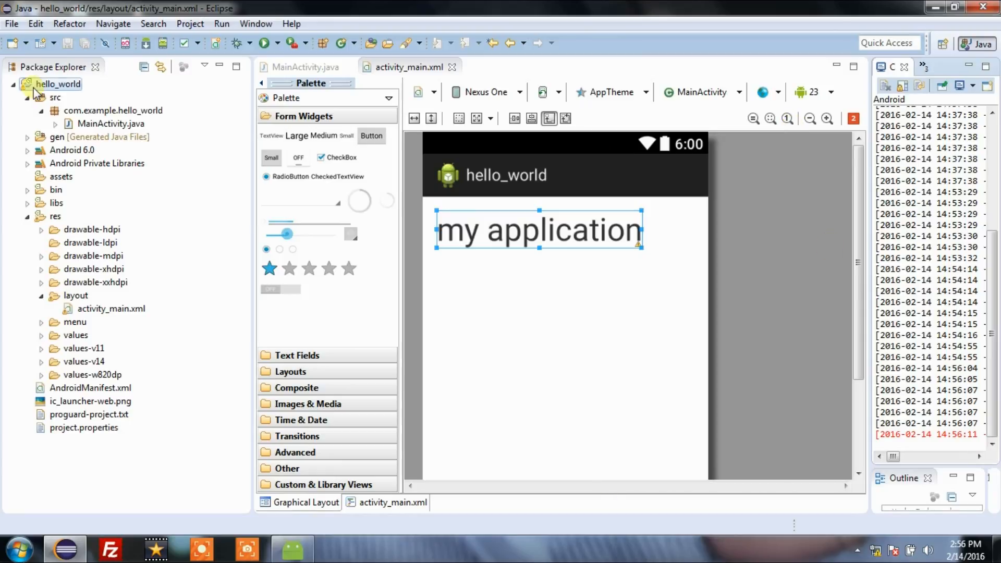
right_click(60, 83)
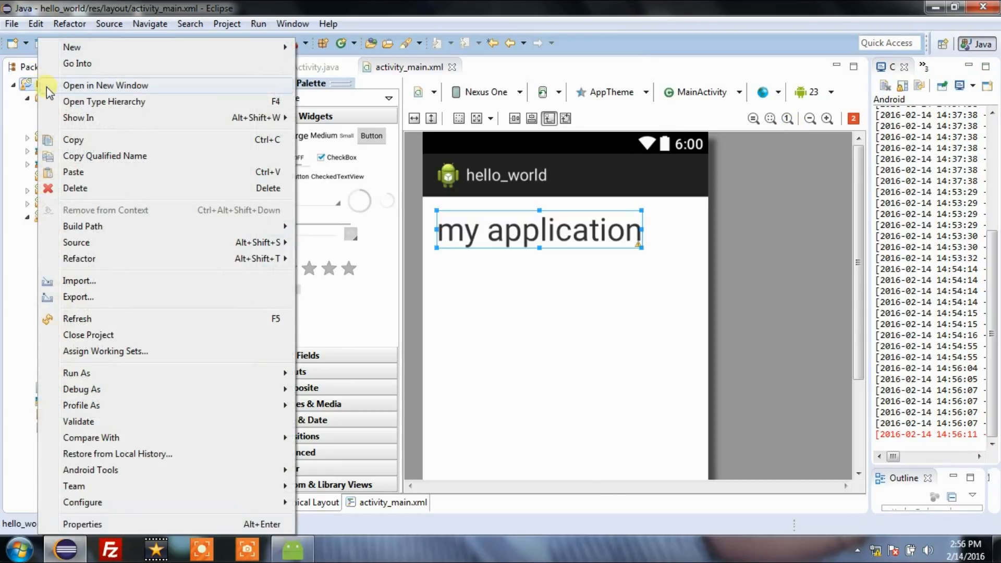
click(77, 373)
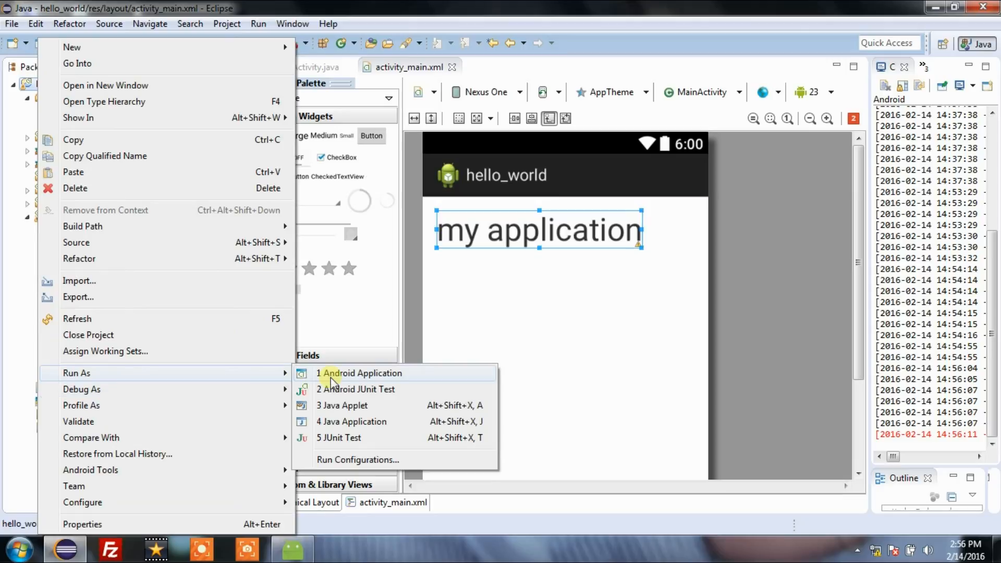
click(364, 373)
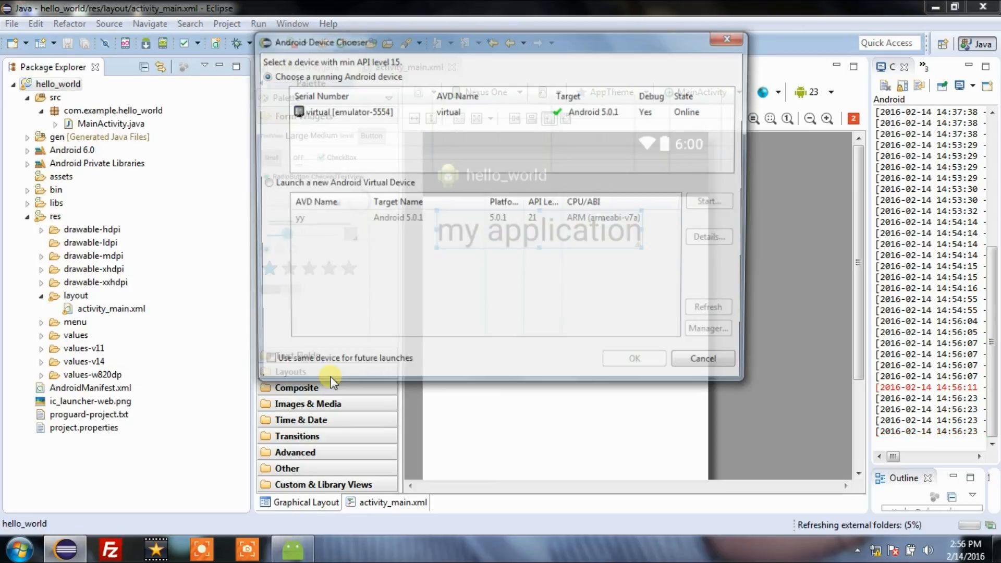
click(638, 364)
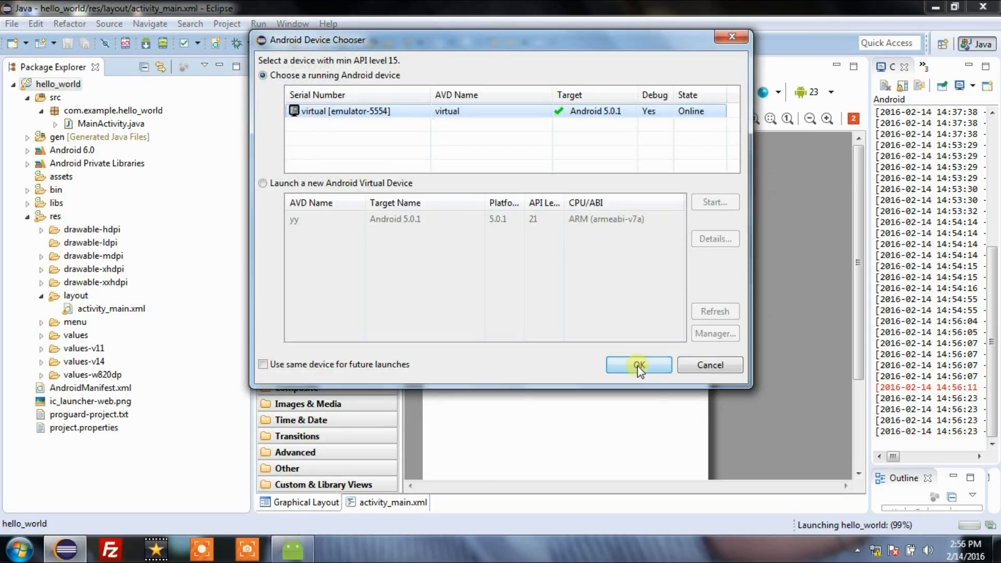
mouse_move(463, 115)
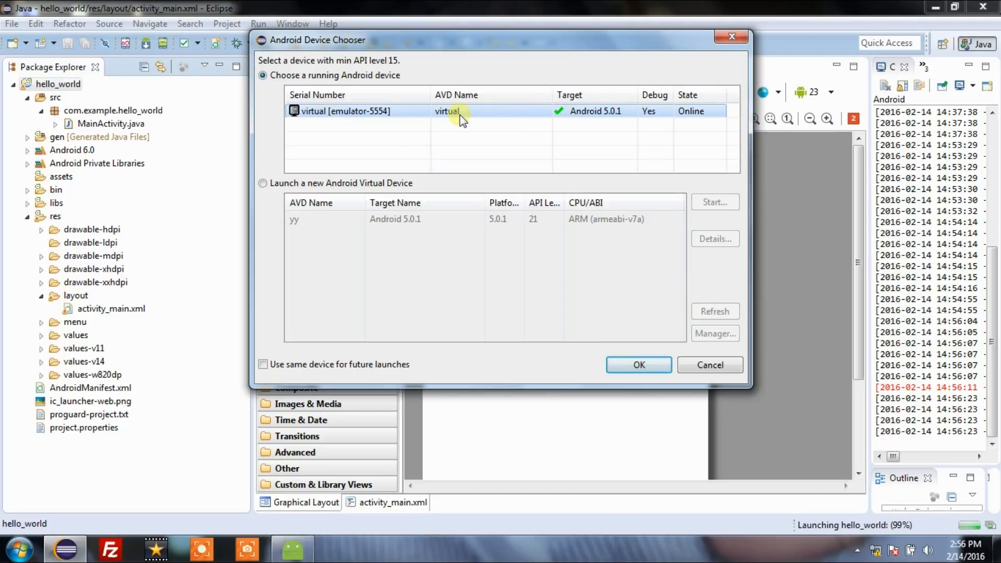
click(638, 365)
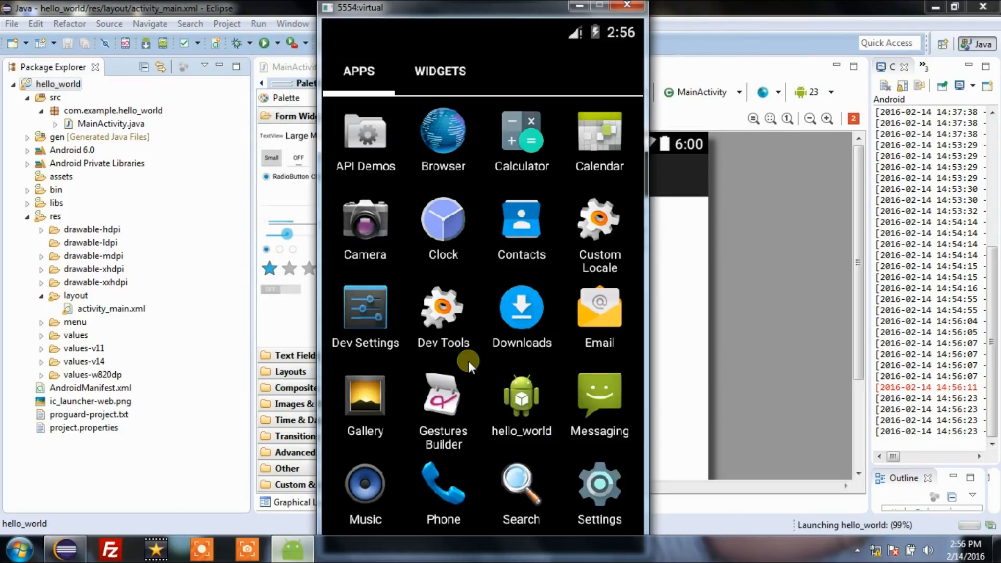
- Start hello_world from the app drawer, showing 'my application' under its title
click(521, 396)
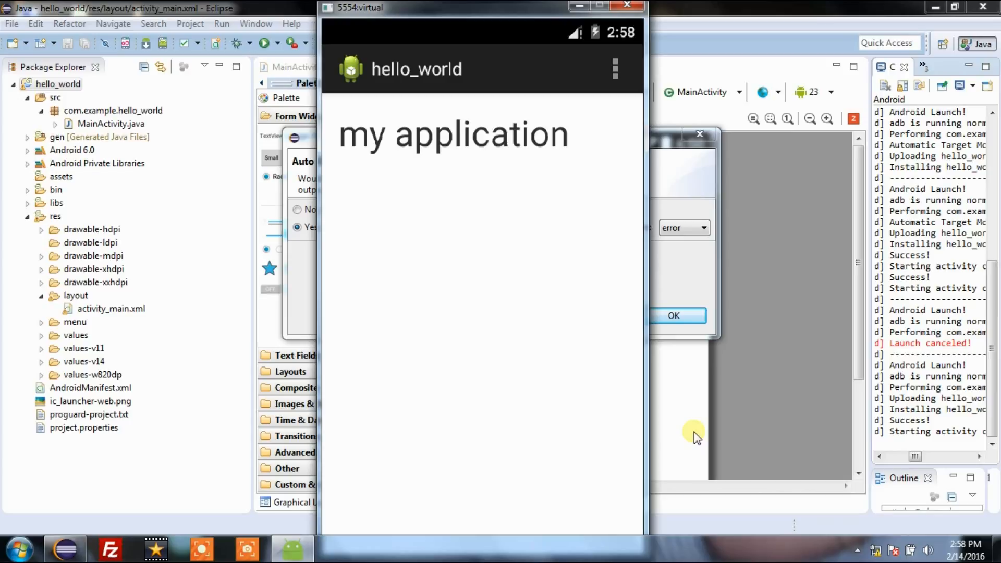
mouse_move(482, 131)
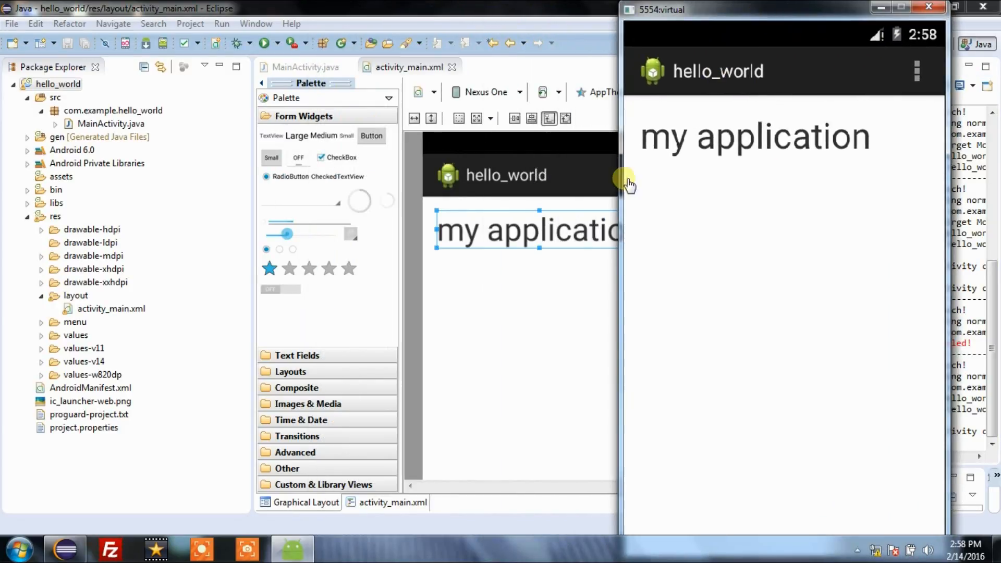
mouse_move(831, 203)
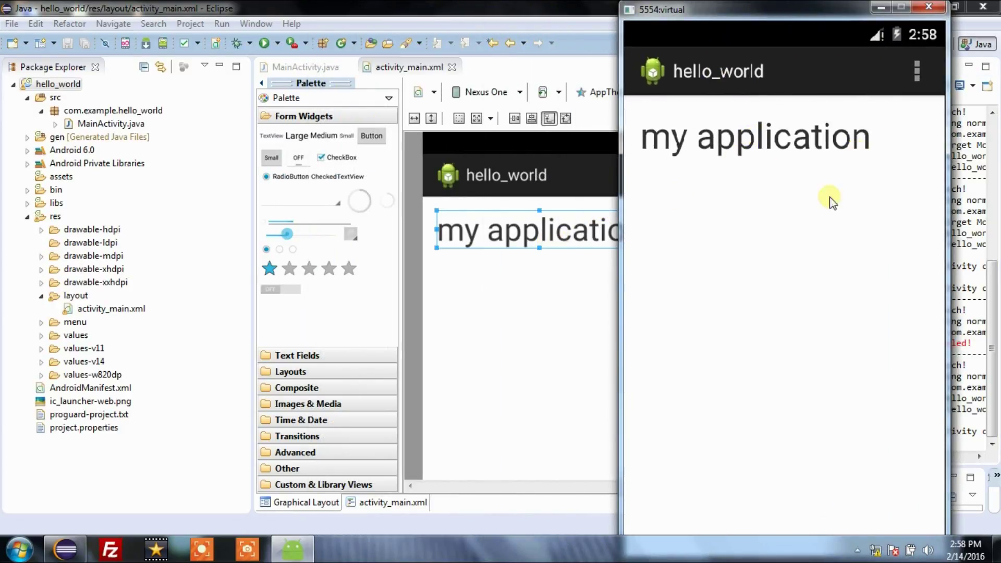
mouse_move(805, 26)
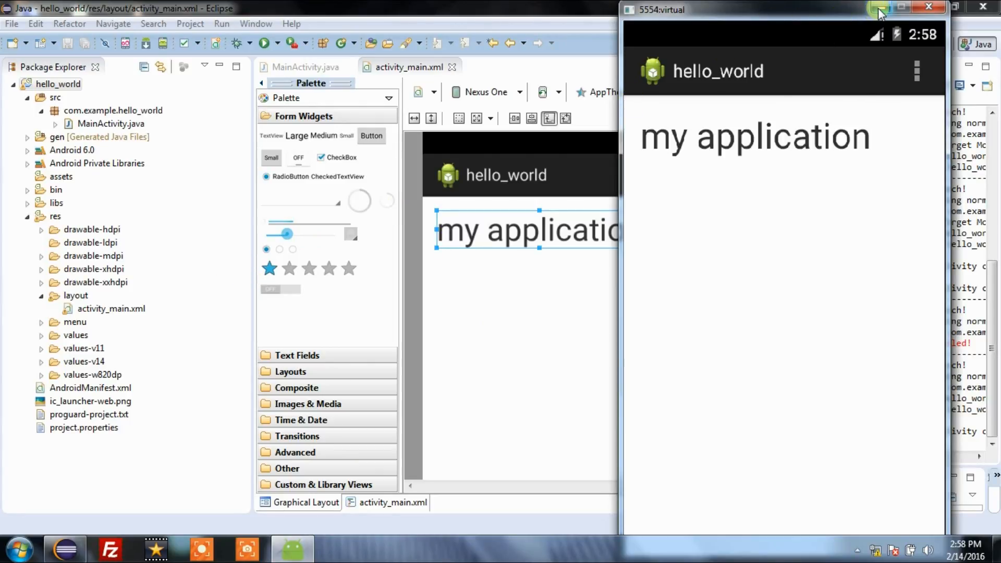
mouse_move(877, 19)
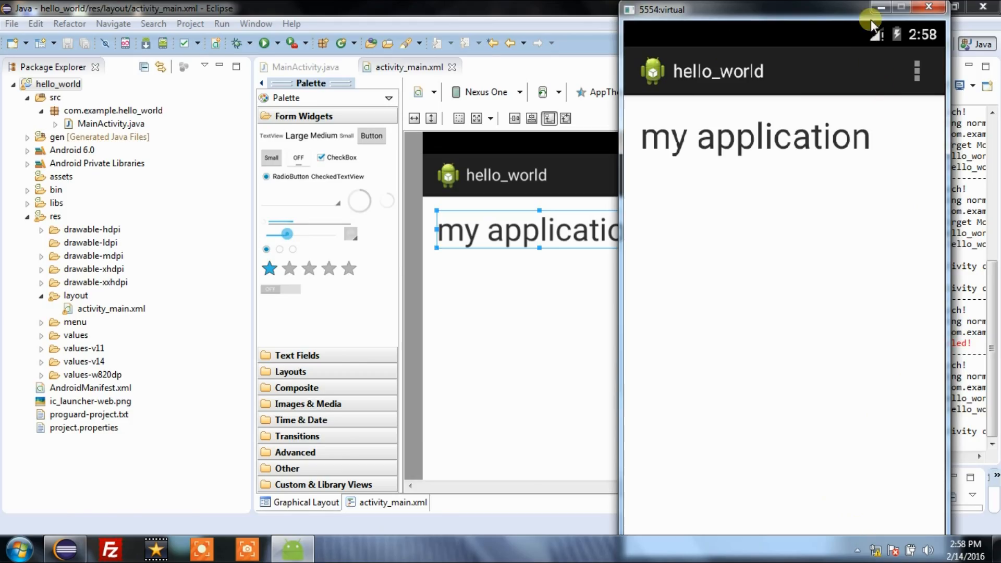